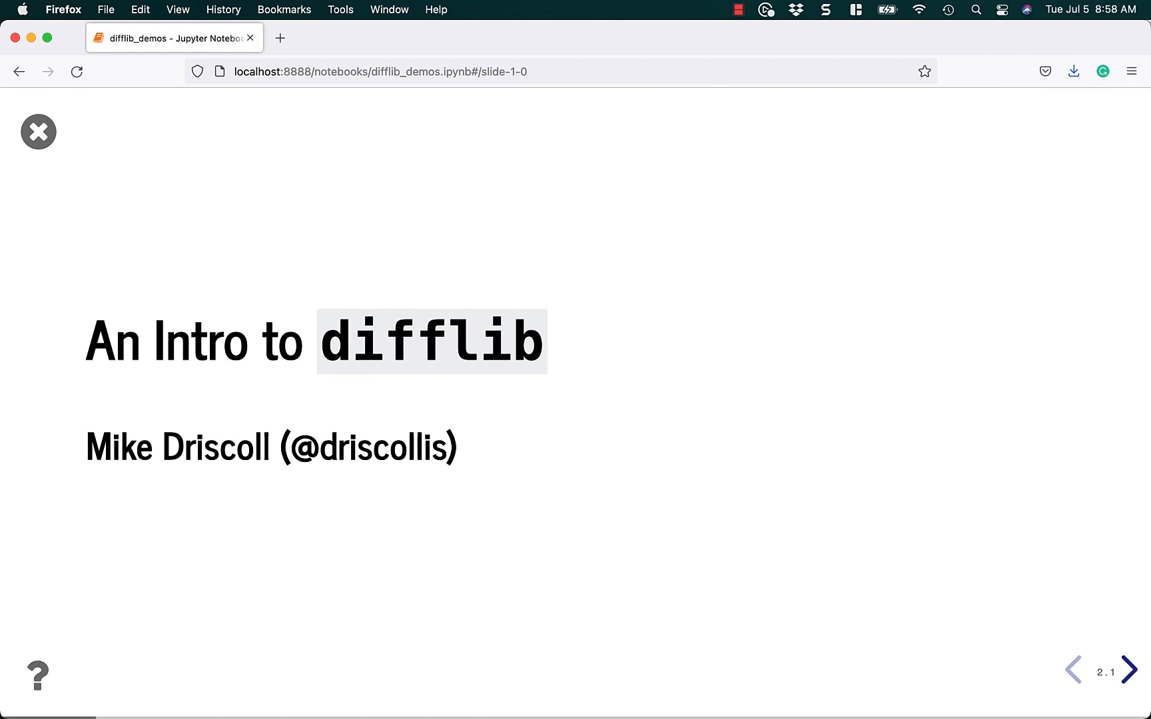
pyautogui.moveTo(720, 269)
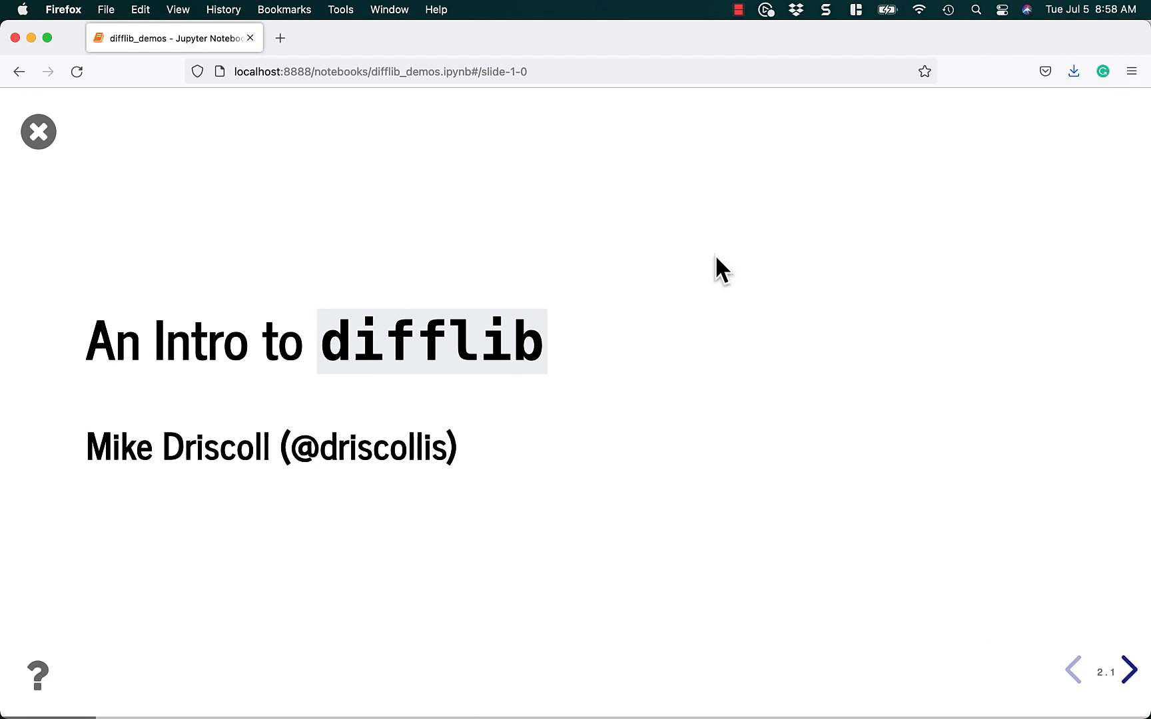
# Step: Search the web for 'python difflib' in a new browser tab
pyautogui.click(280, 38)
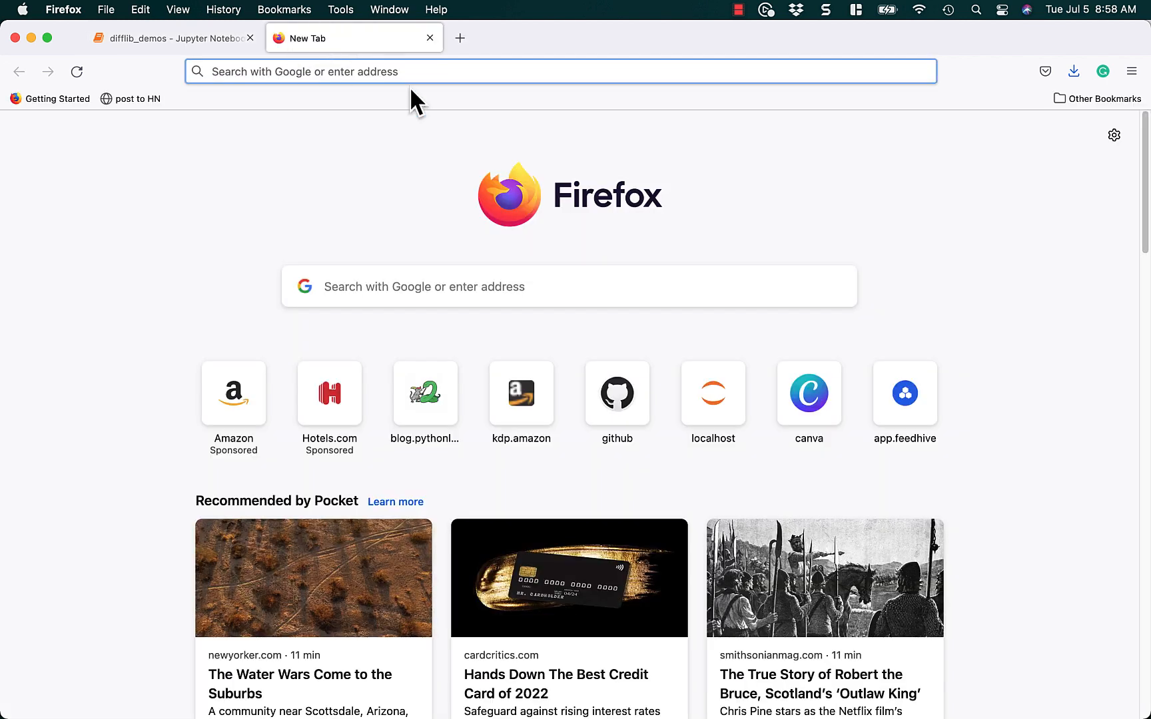
pyautogui.write('python difflb')
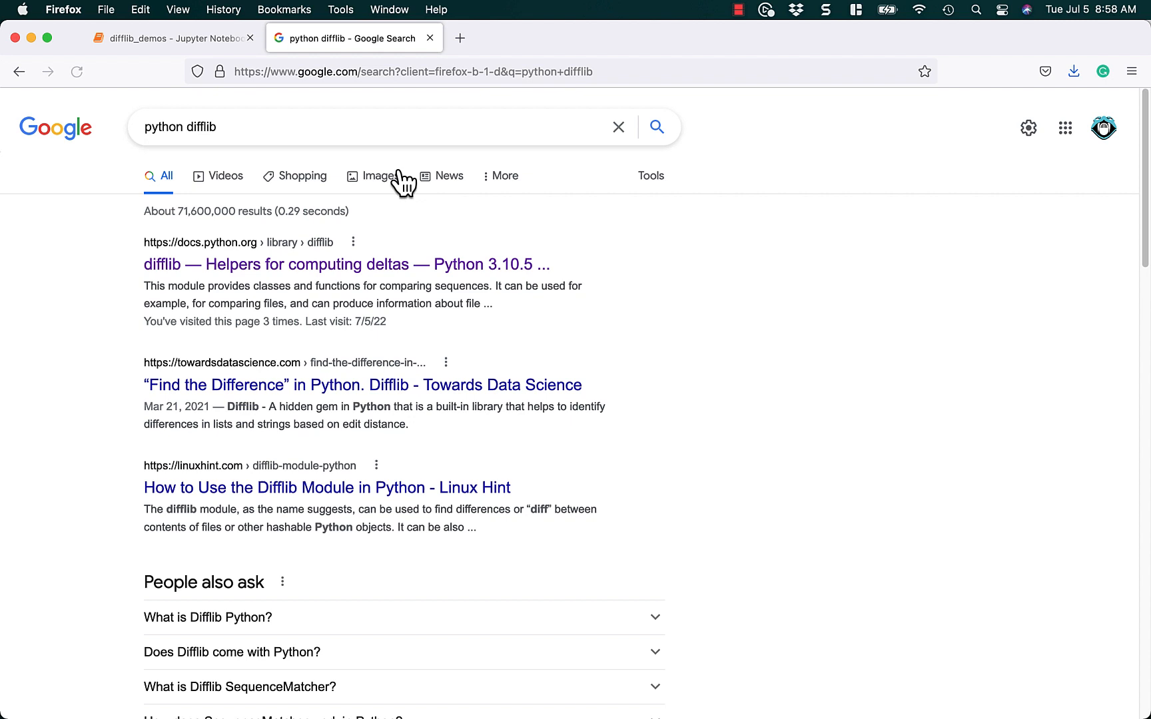
# Step: View the docs.python.org difflib reference page, then return to the difflib_demos slideshow
pyautogui.click(347, 264)
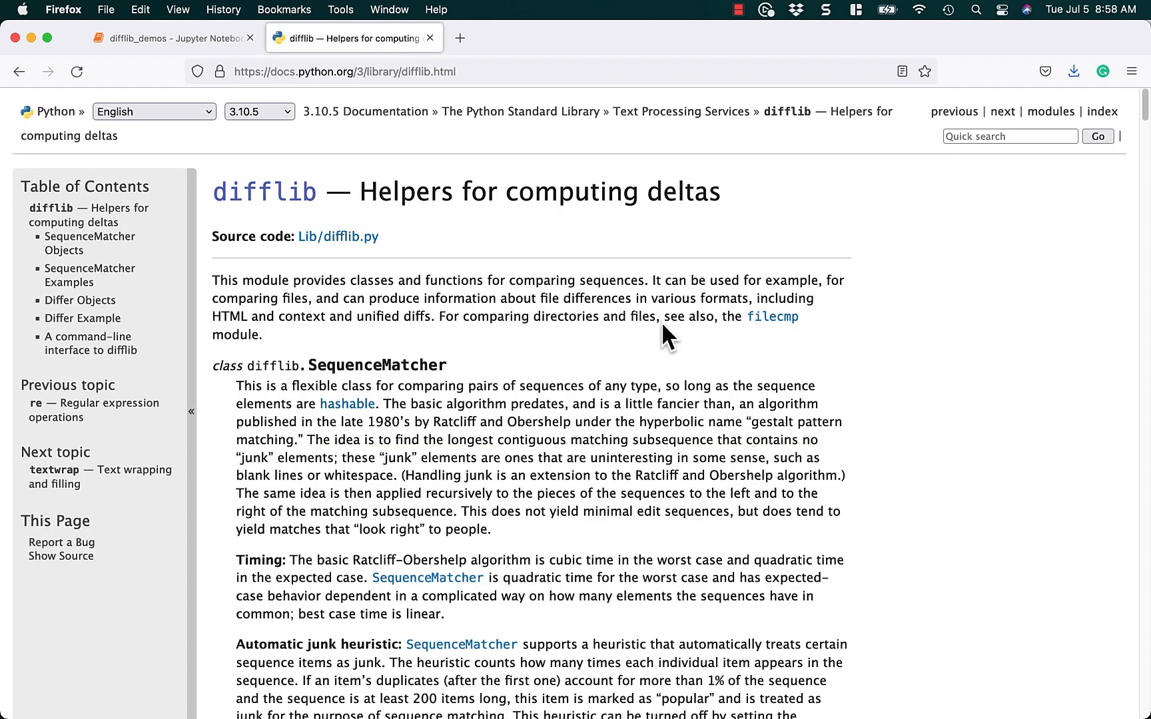
pyautogui.moveTo(250, 296)
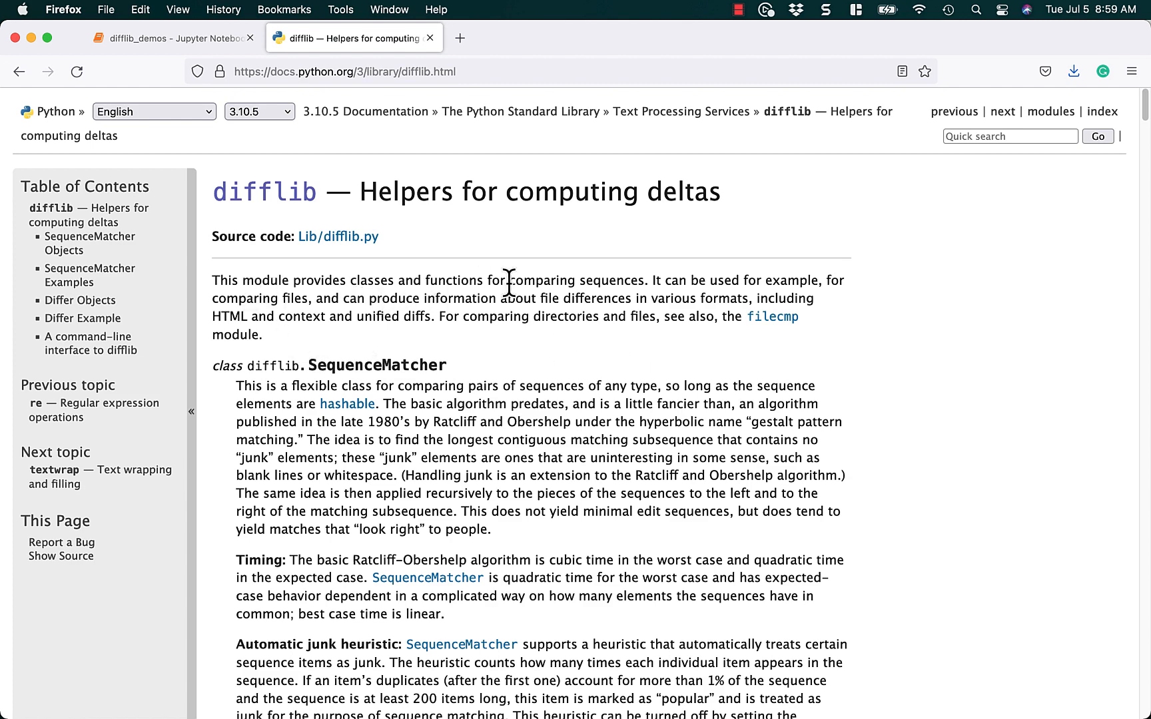
pyautogui.moveTo(626, 345)
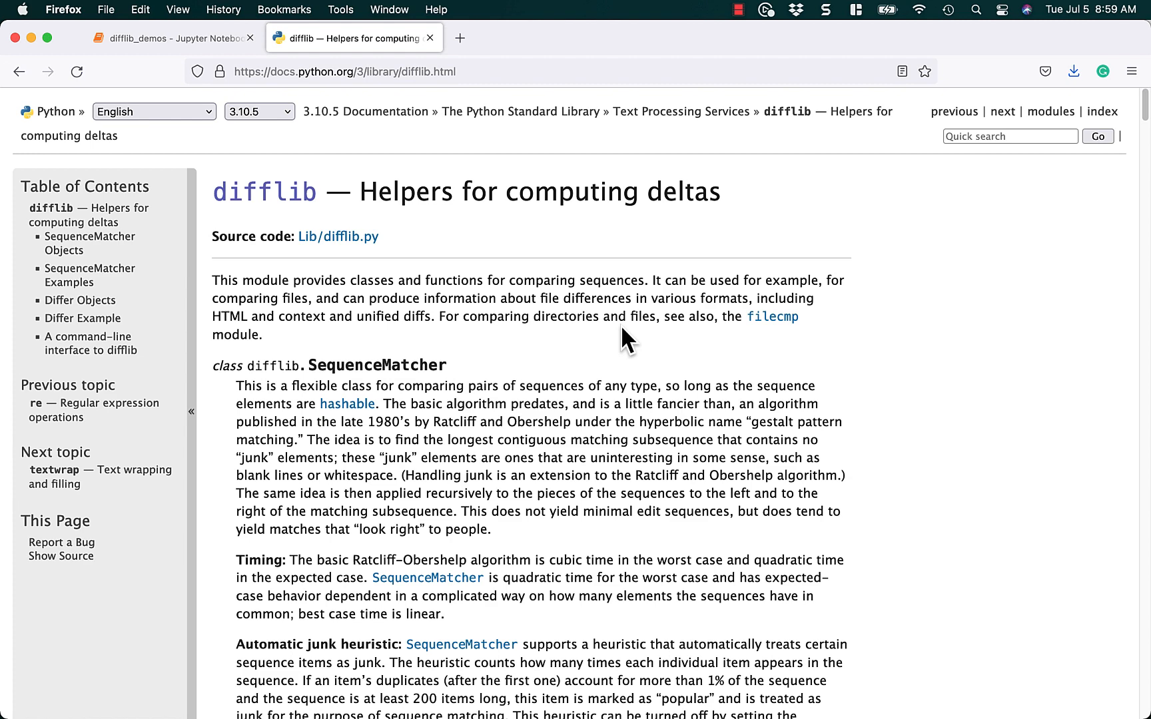
pyautogui.click(172, 37)
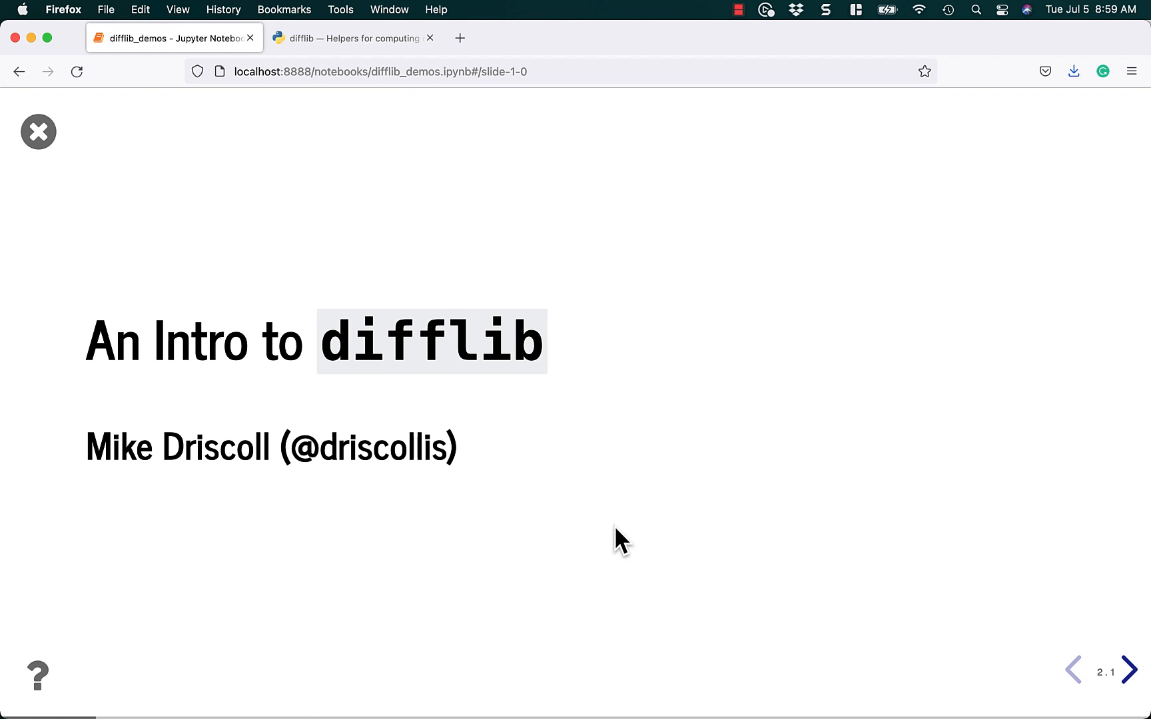
# Step: Advance through the What You'll Learn outline to the first get_close_matches code slide
pyautogui.click(1139, 669)
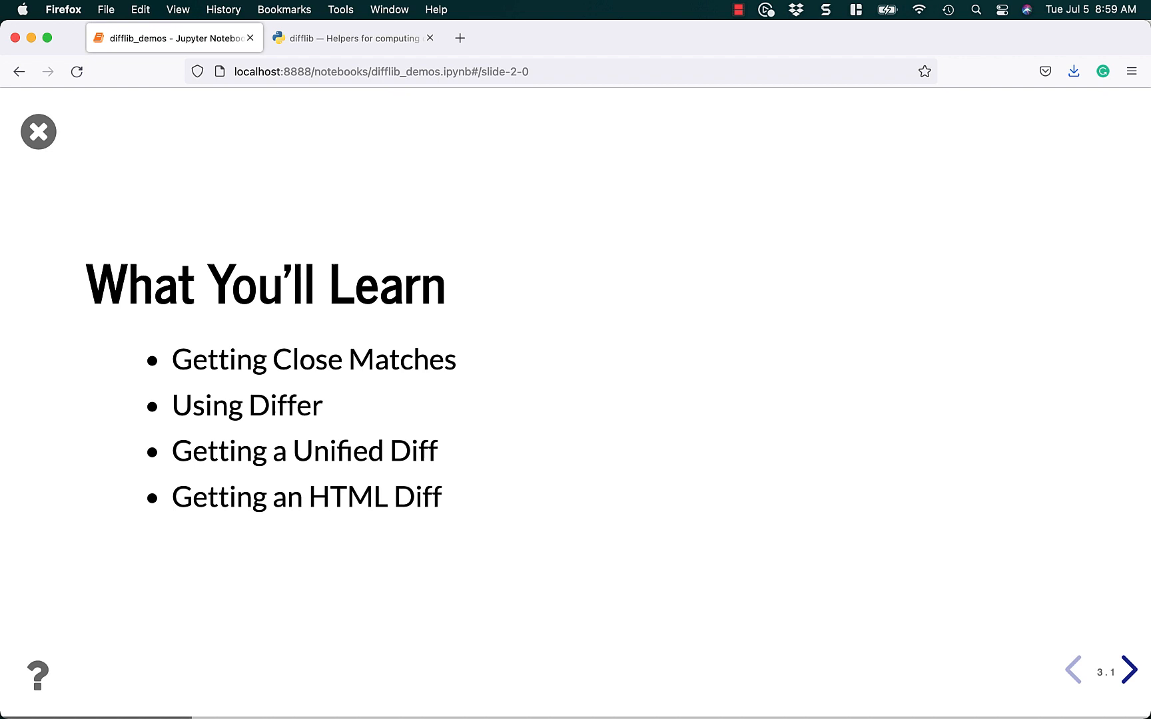
pyautogui.moveTo(379, 487)
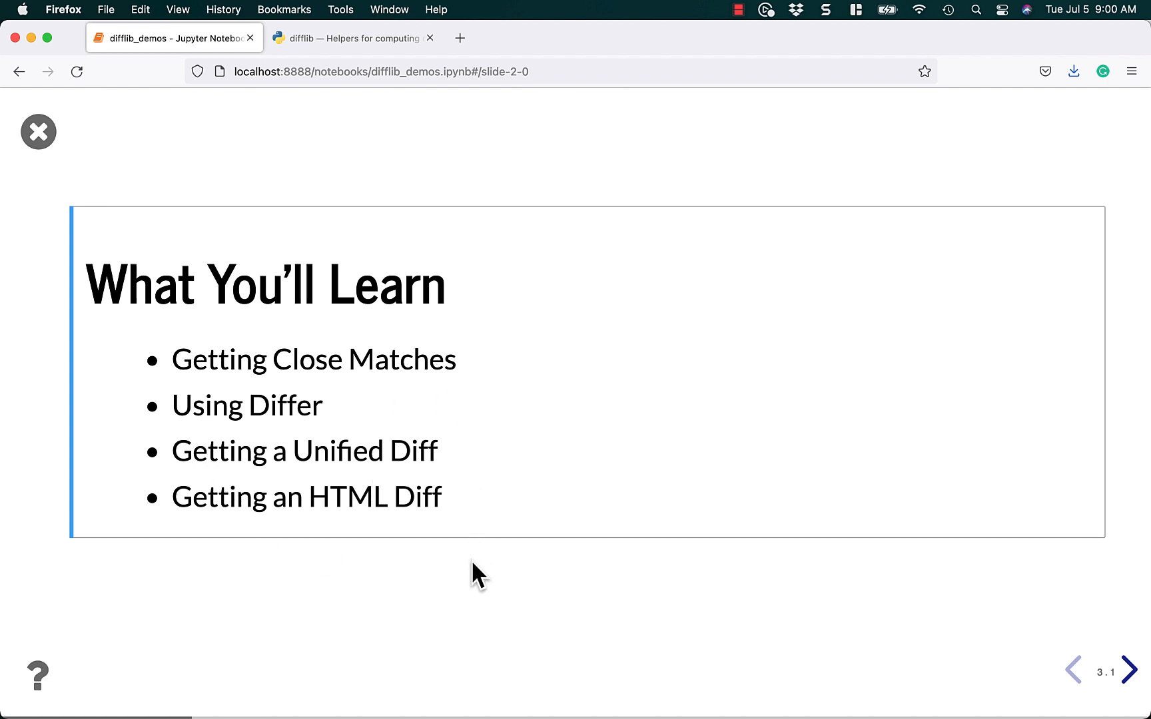
pyautogui.click(1139, 669)
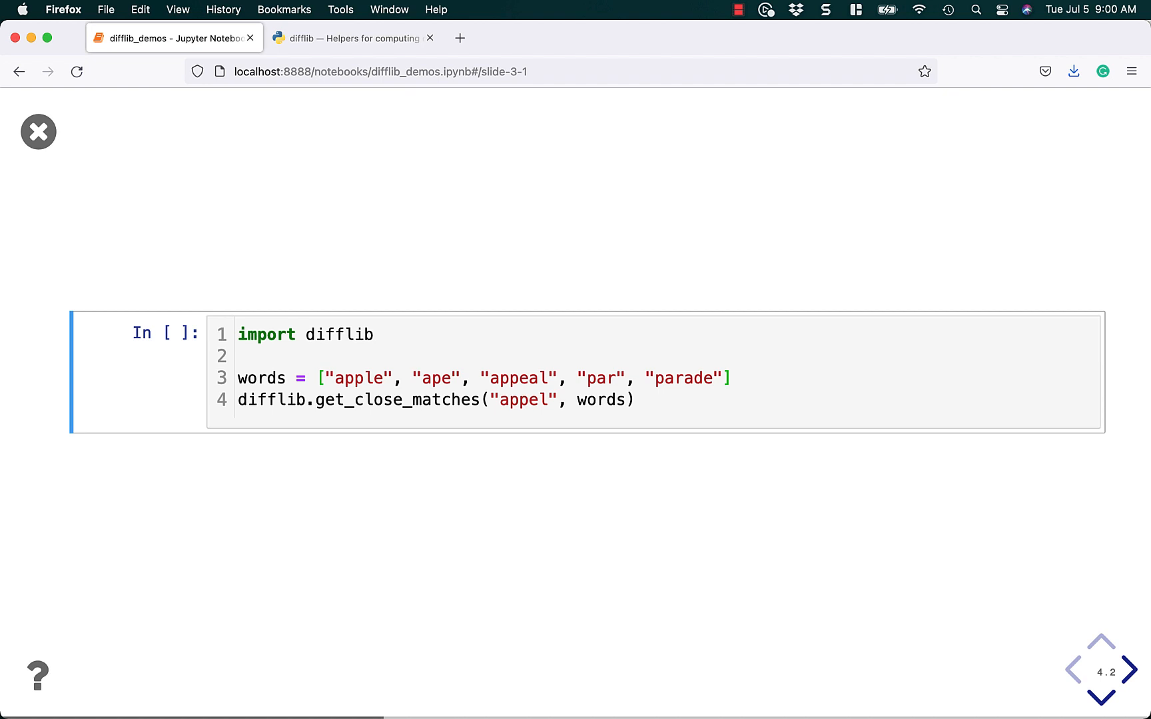
pyautogui.moveTo(659, 485)
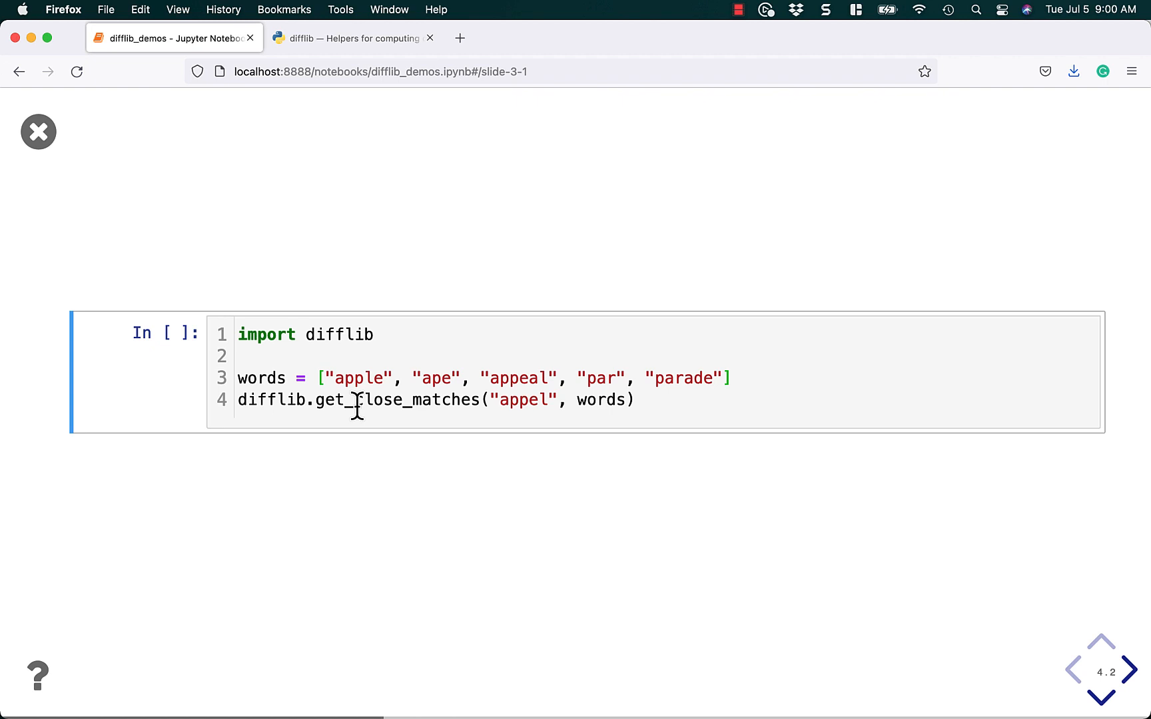
pyautogui.moveTo(308, 434)
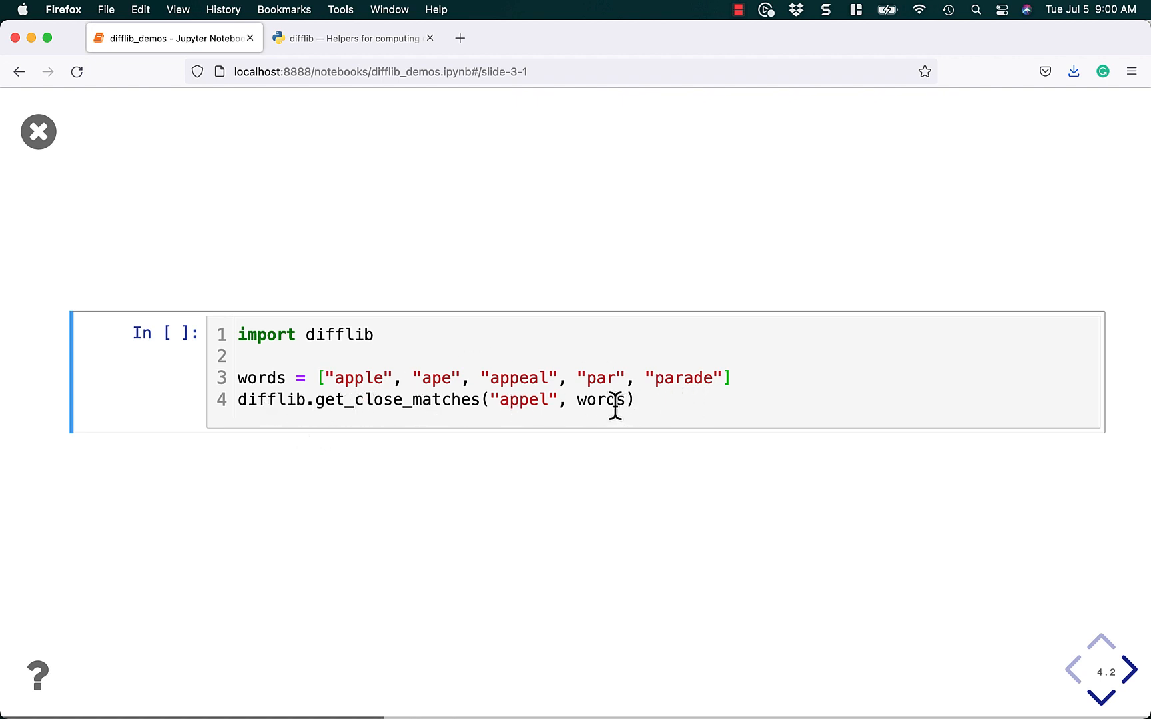
pyautogui.moveTo(524, 399)
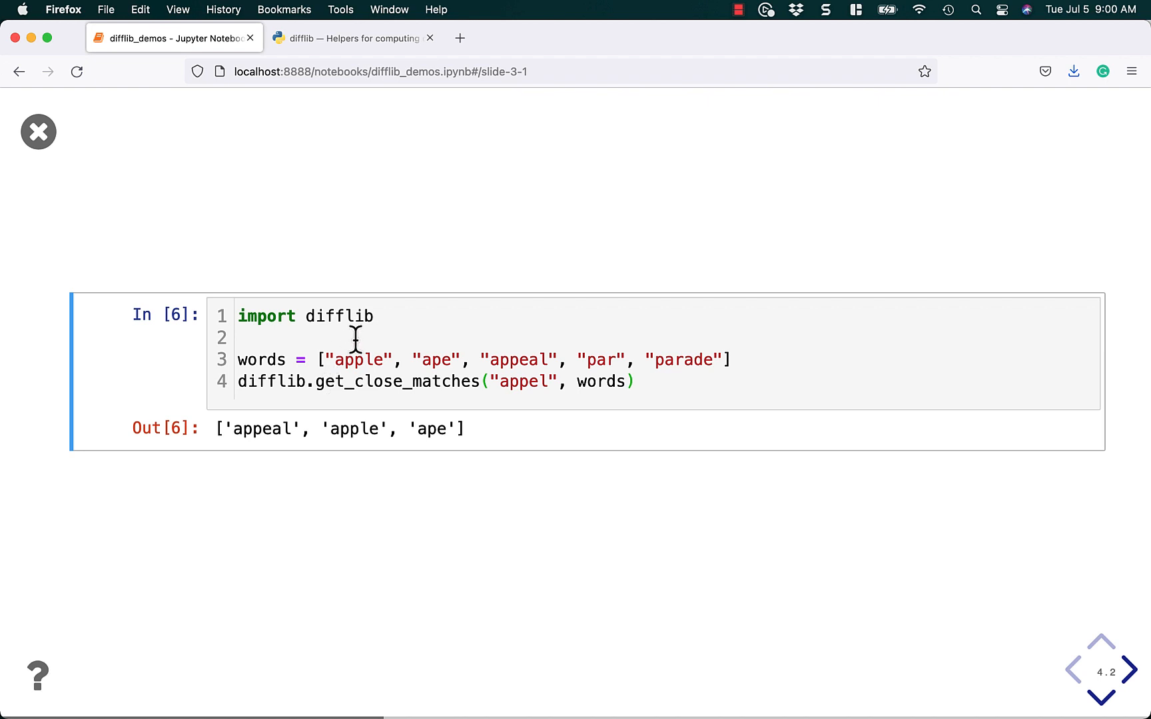
pyautogui.moveTo(246, 442)
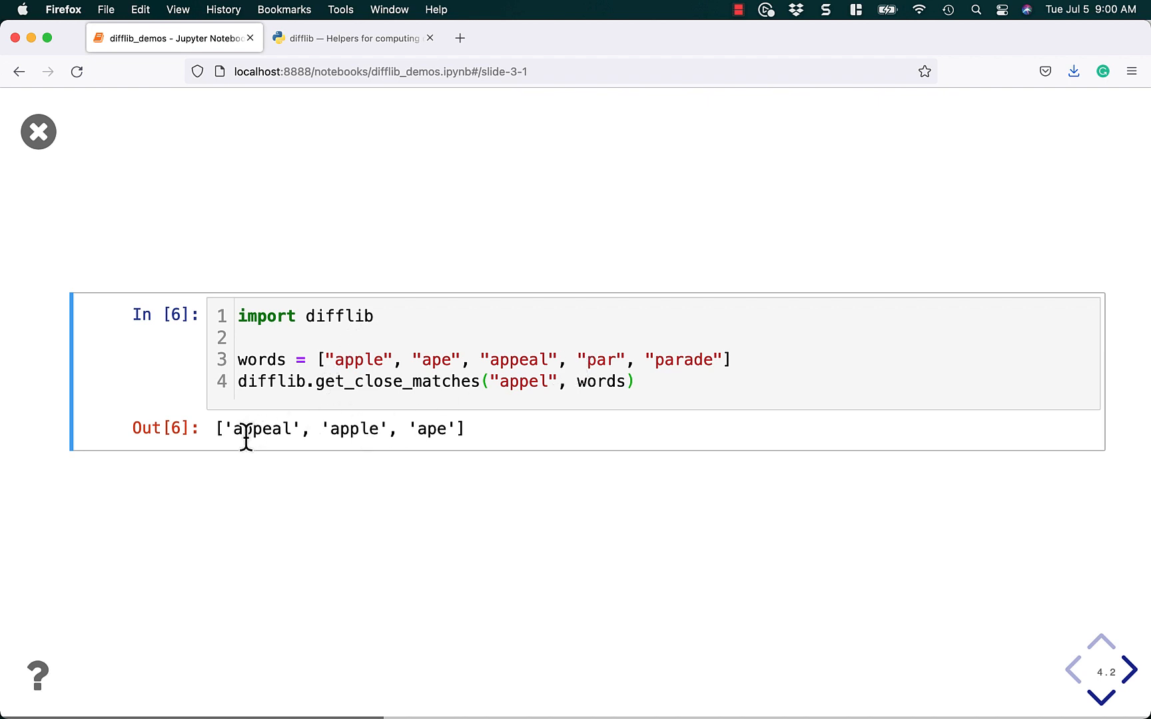
pyautogui.moveTo(550, 381)
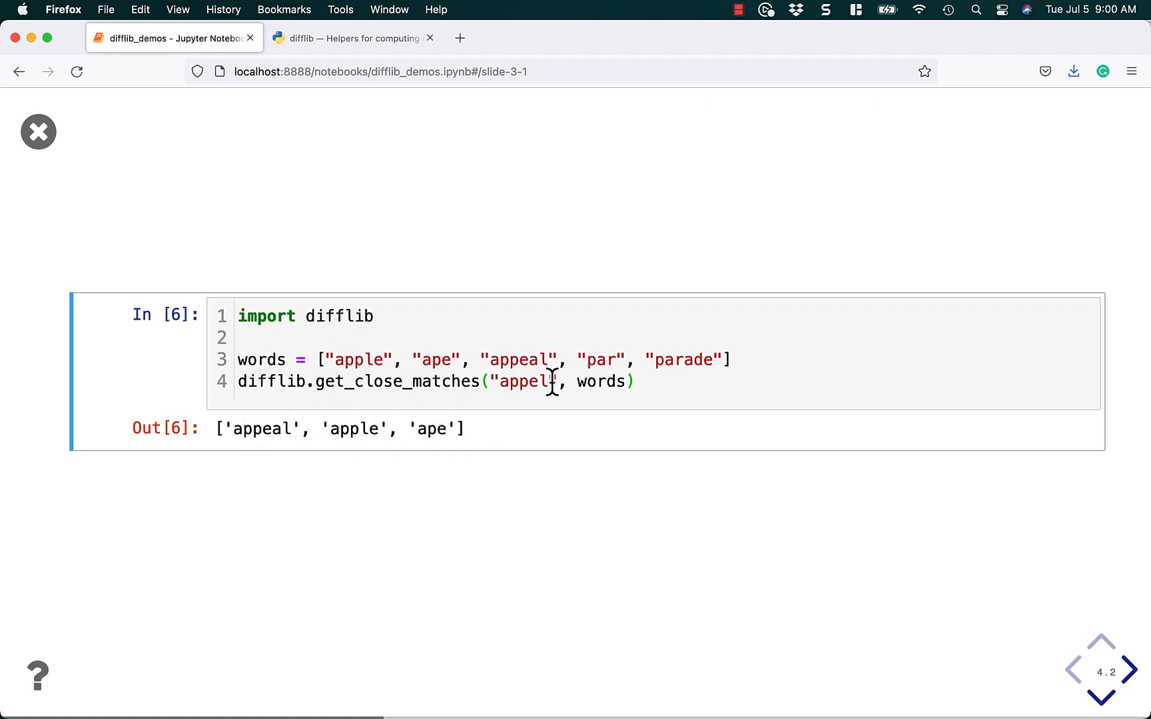
pyautogui.moveTo(516, 397)
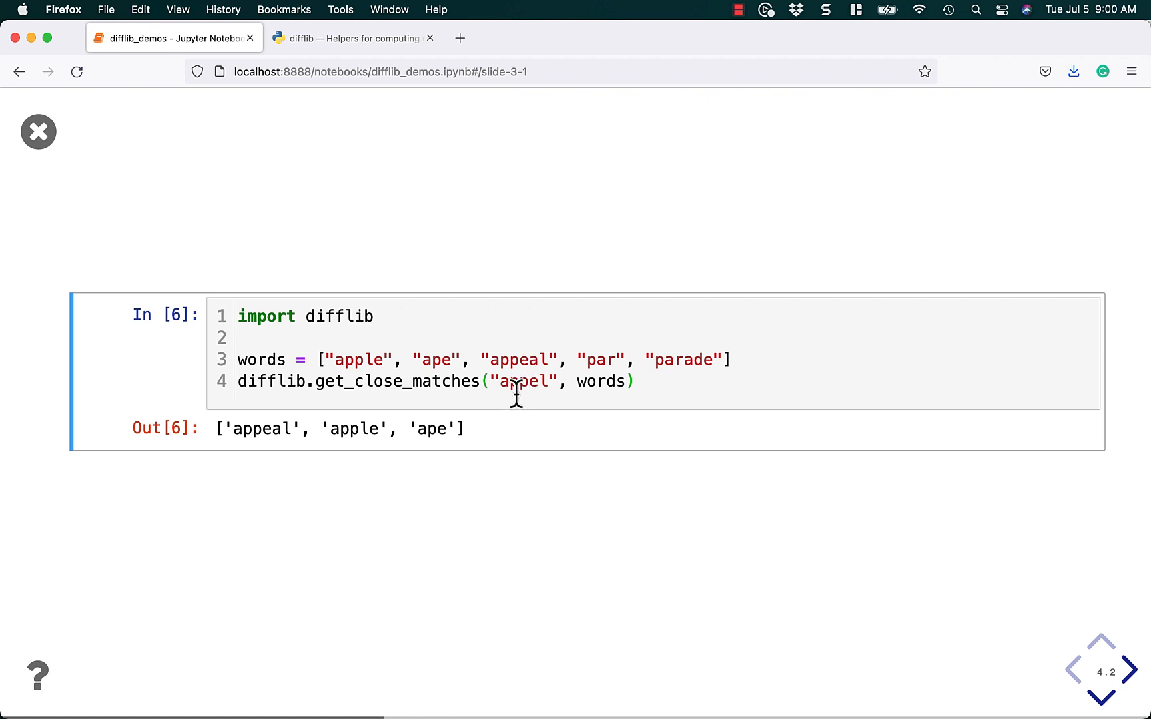
pyautogui.moveTo(550, 385)
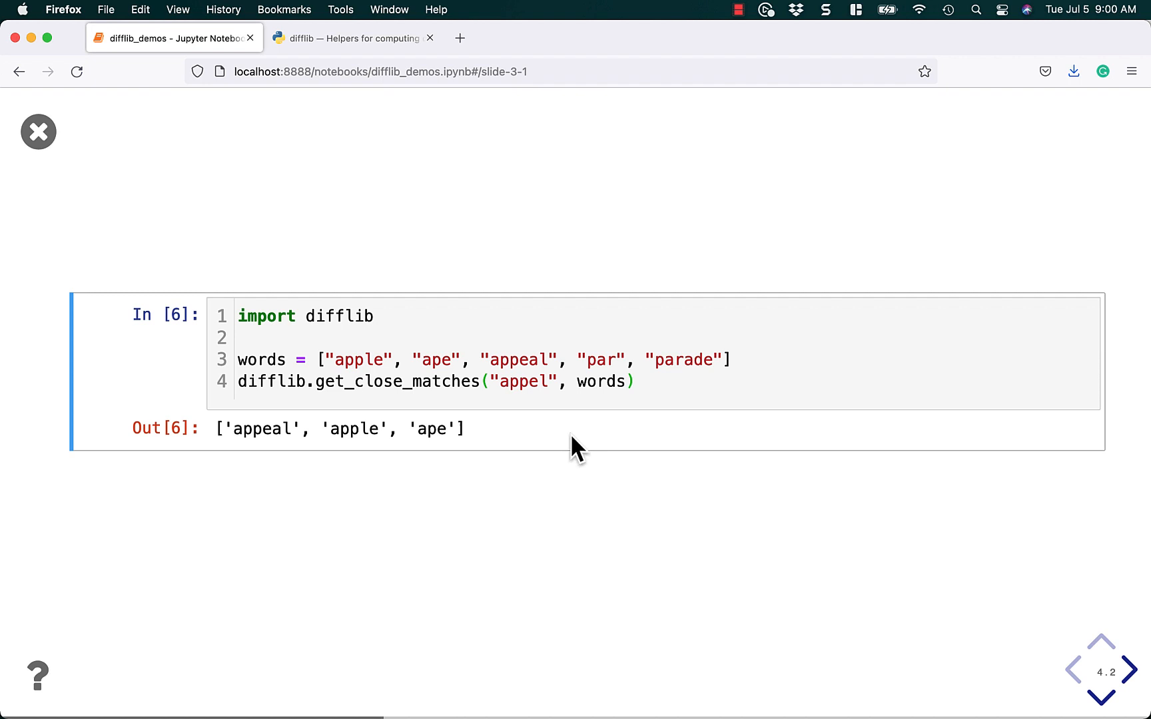
# Step: Go to the next close-matches example and edit the lookup word 'pa' toward 'par'
pyautogui.click(1132, 672)
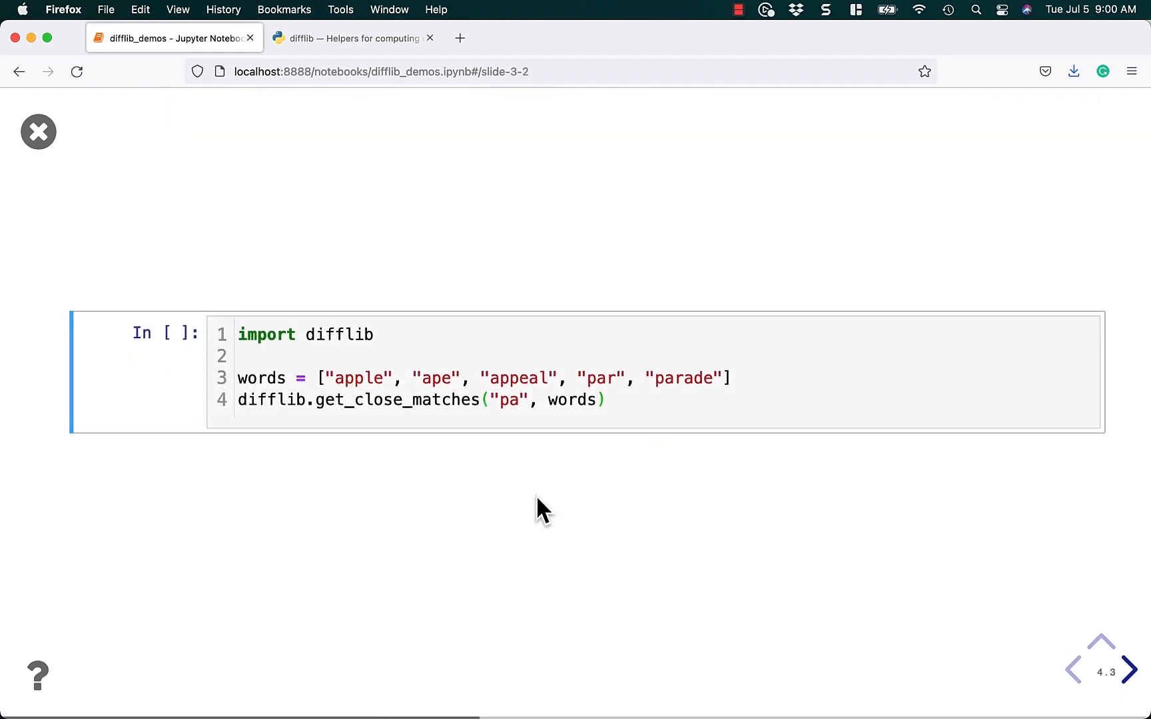
pyautogui.click(505, 399)
pyautogui.write('r')
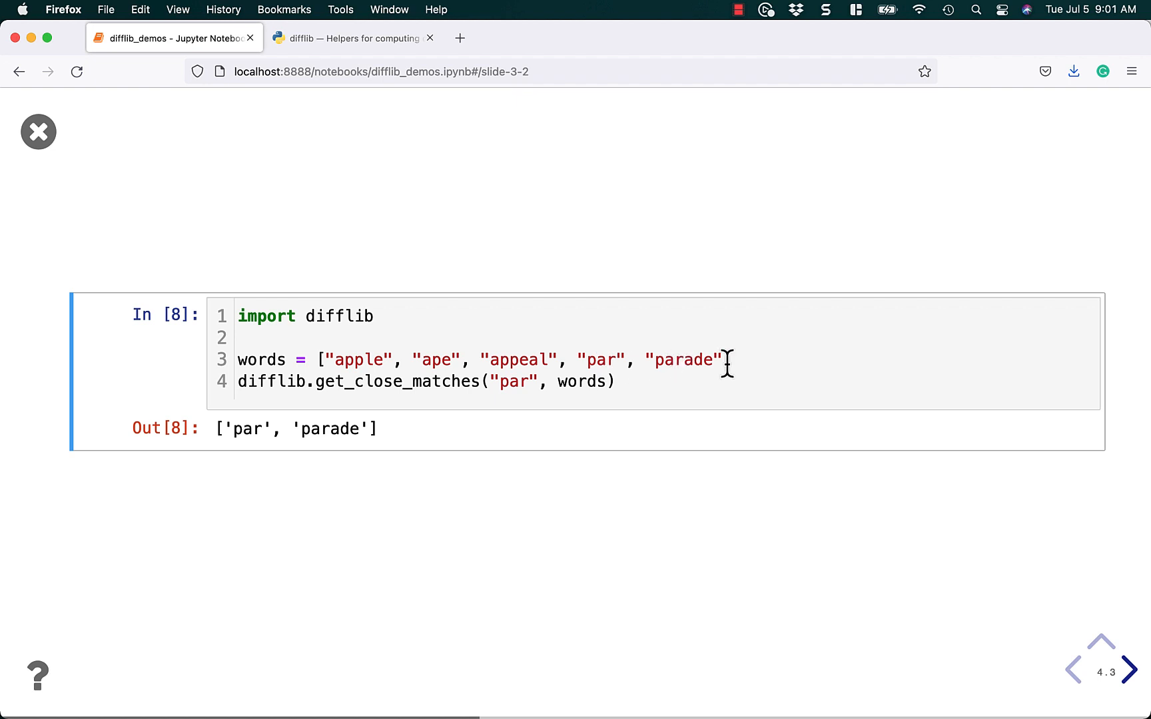
pyautogui.moveTo(526, 653)
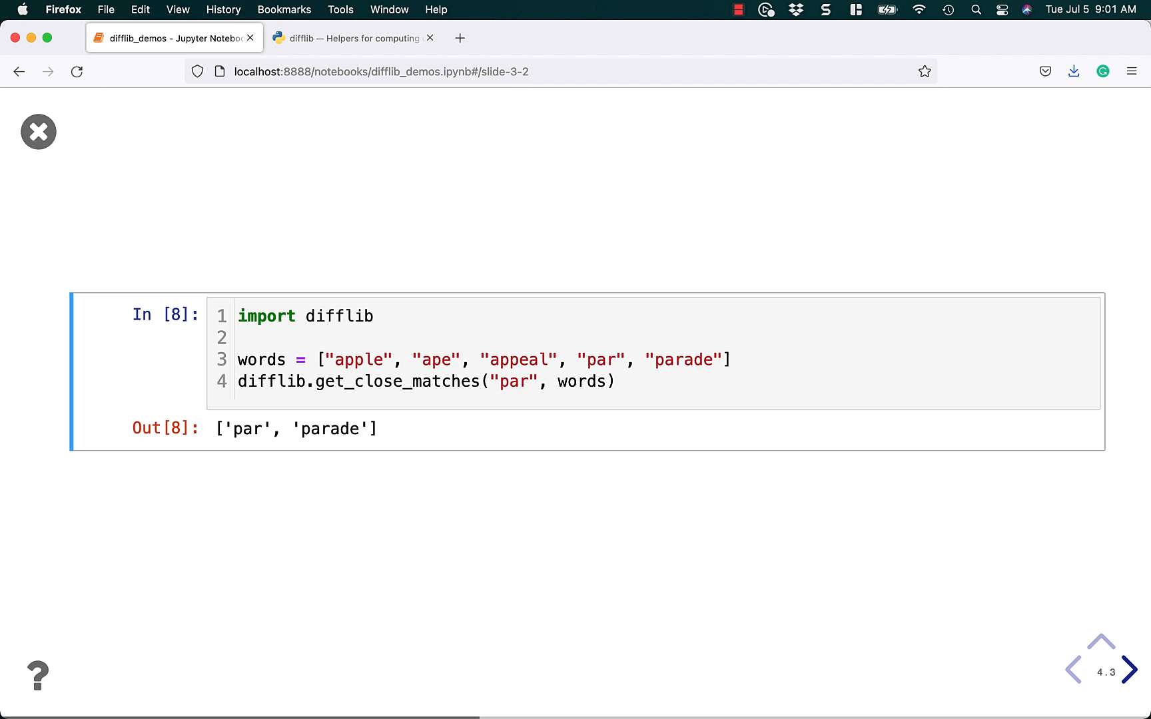
# Step: Advance to the difflib.Differ slide comparing the two Python blogger texts
pyautogui.click(1139, 673)
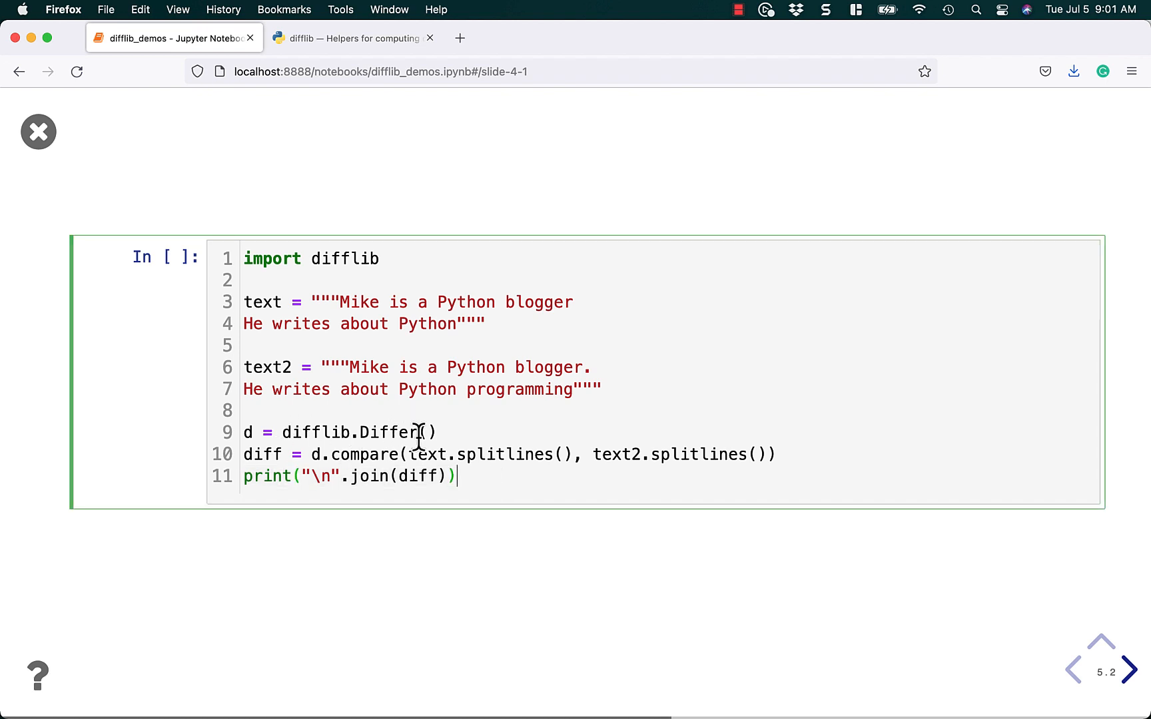
pyautogui.moveTo(426, 289)
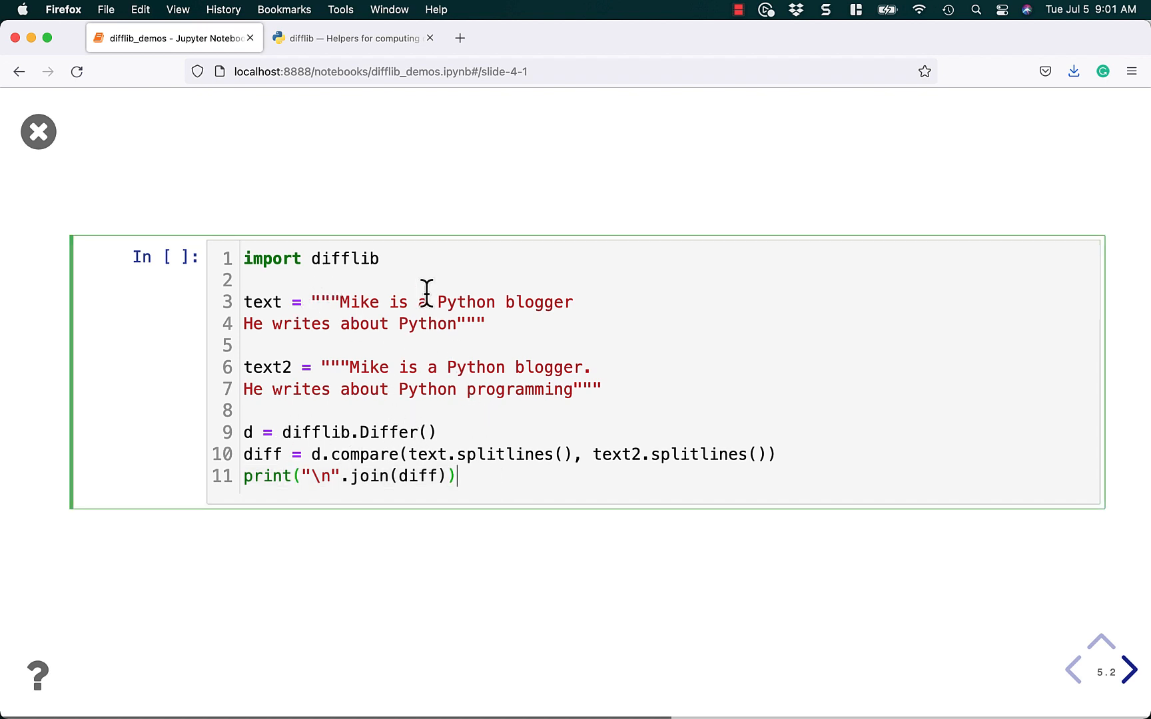
pyautogui.moveTo(563, 409)
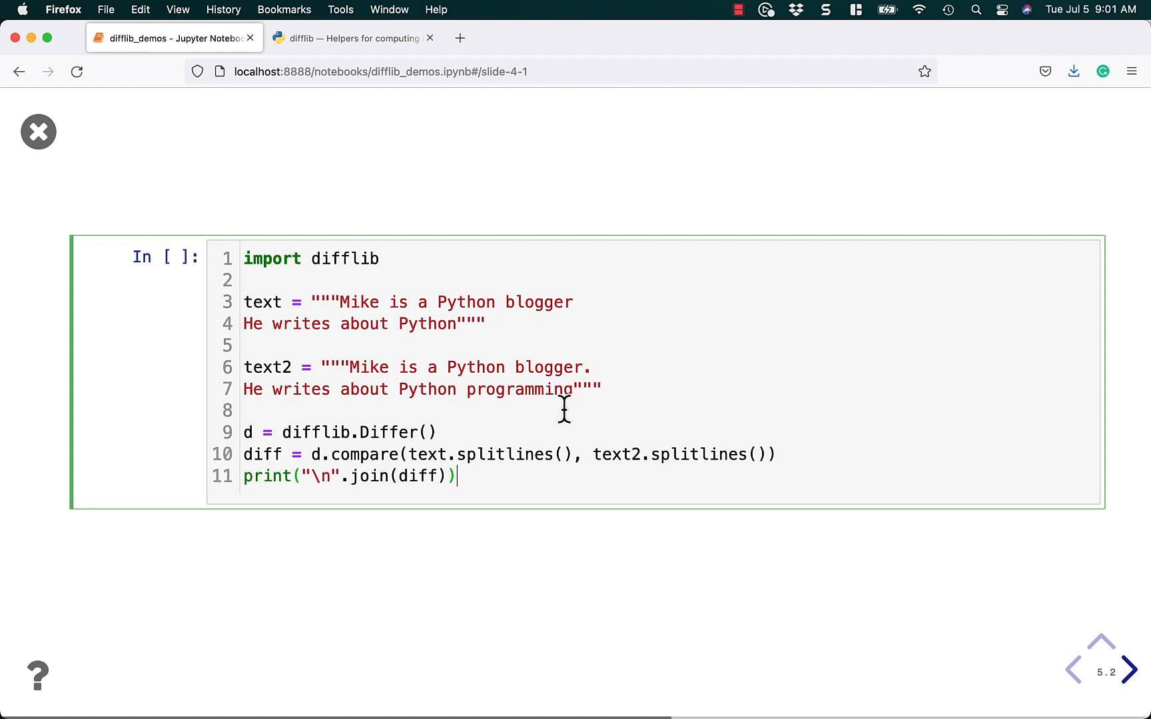
pyautogui.moveTo(486, 476)
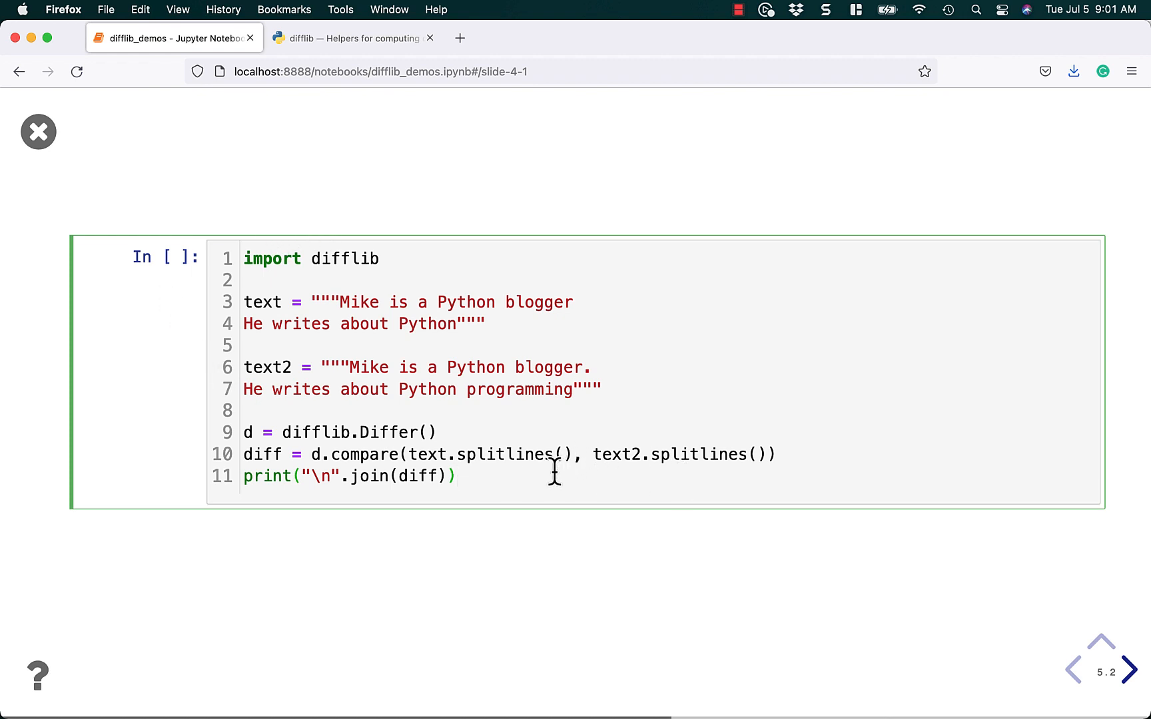
pyautogui.moveTo(627, 514)
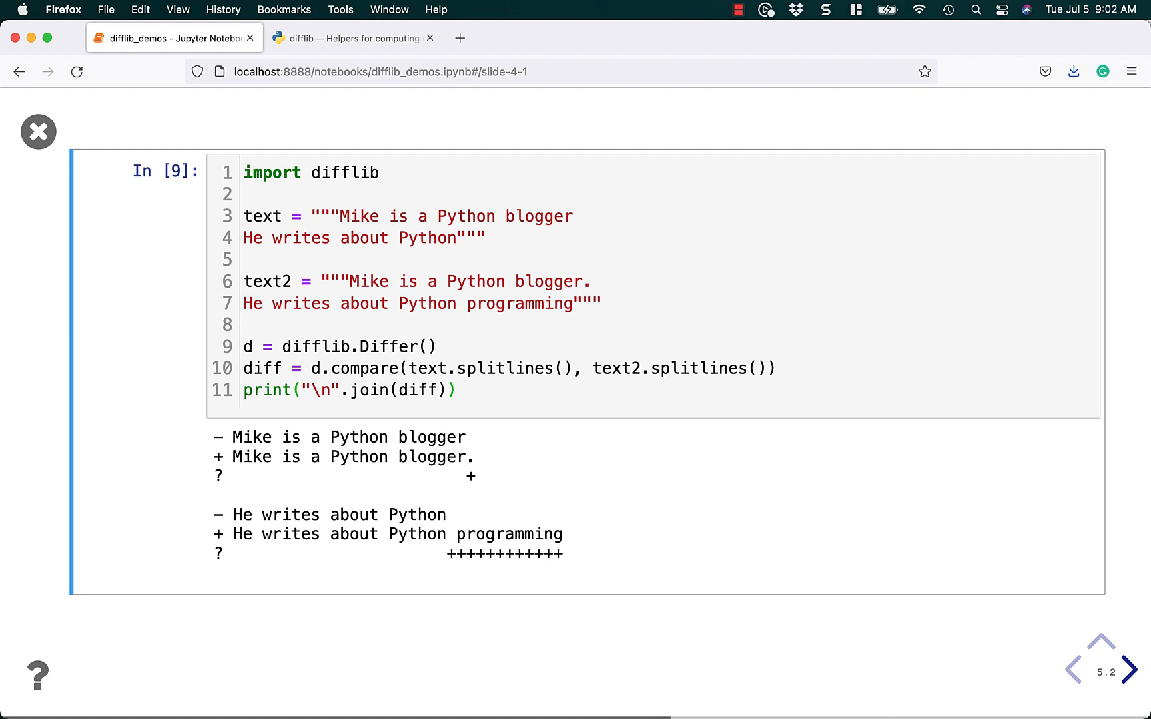
pyautogui.moveTo(448, 472)
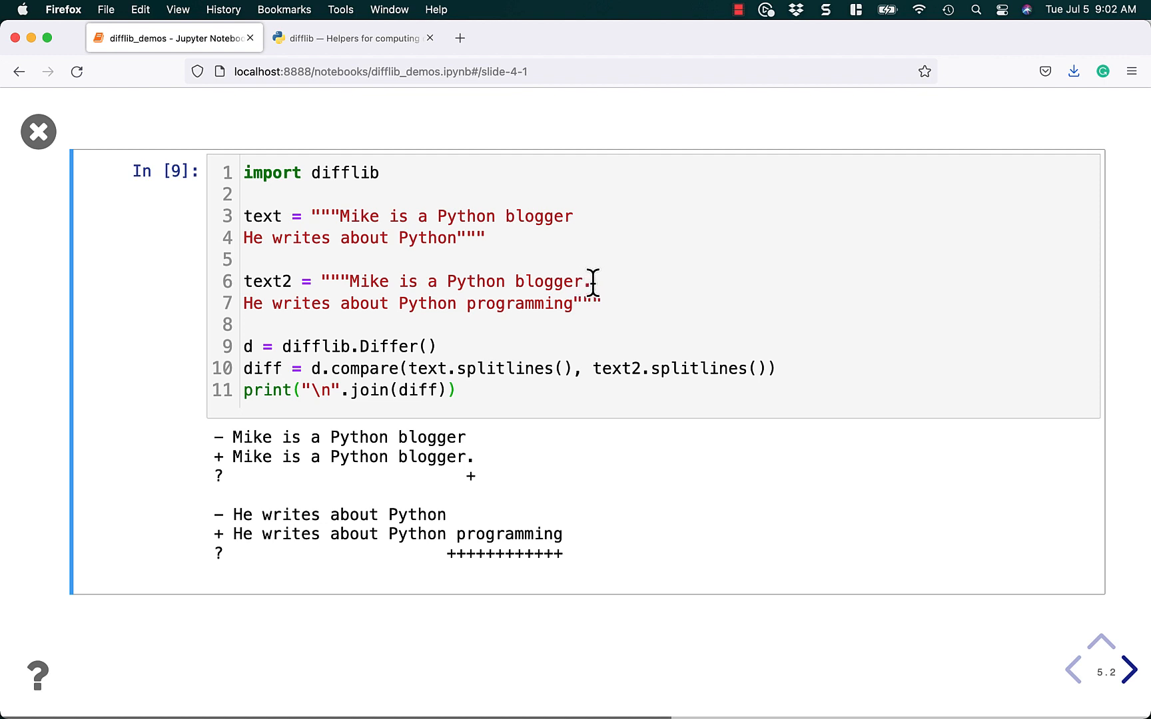
pyautogui.moveTo(432, 283)
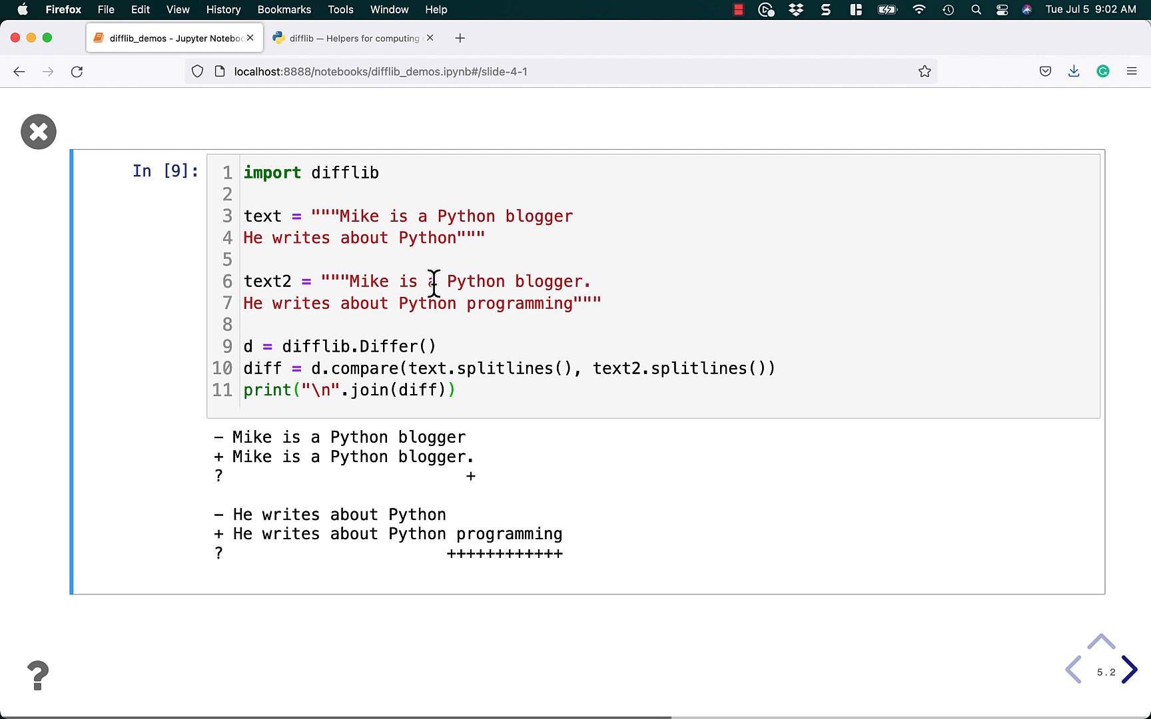
pyautogui.moveTo(521, 345)
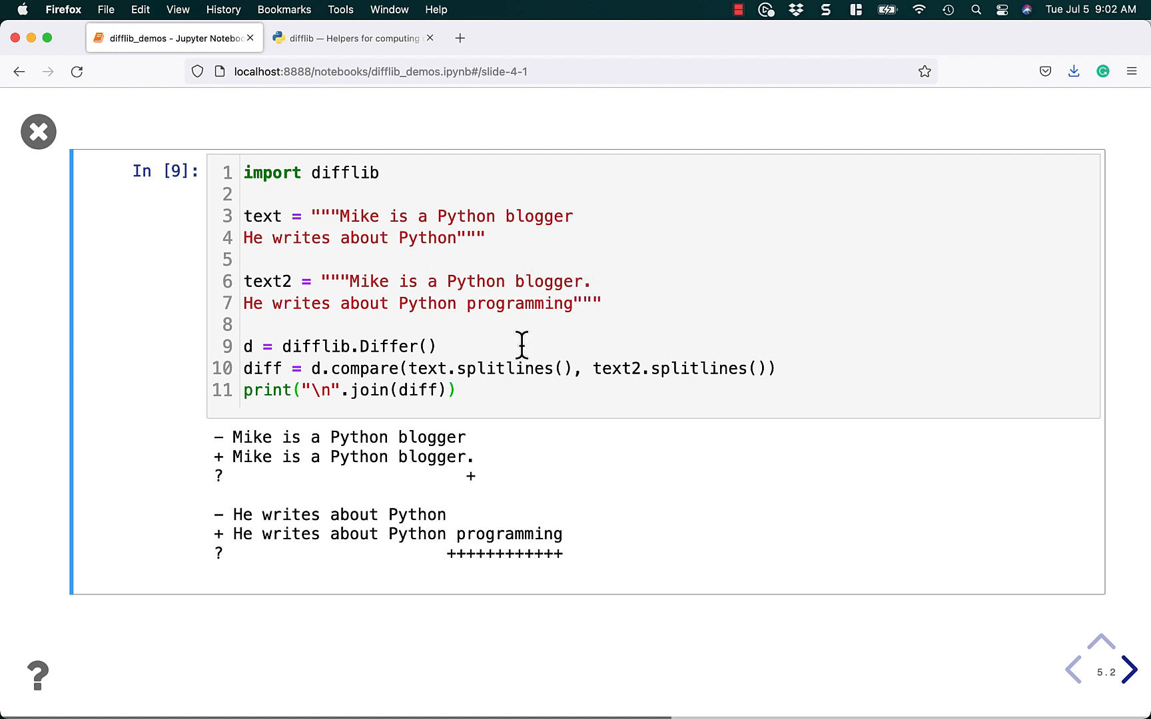
pyautogui.moveTo(326, 462)
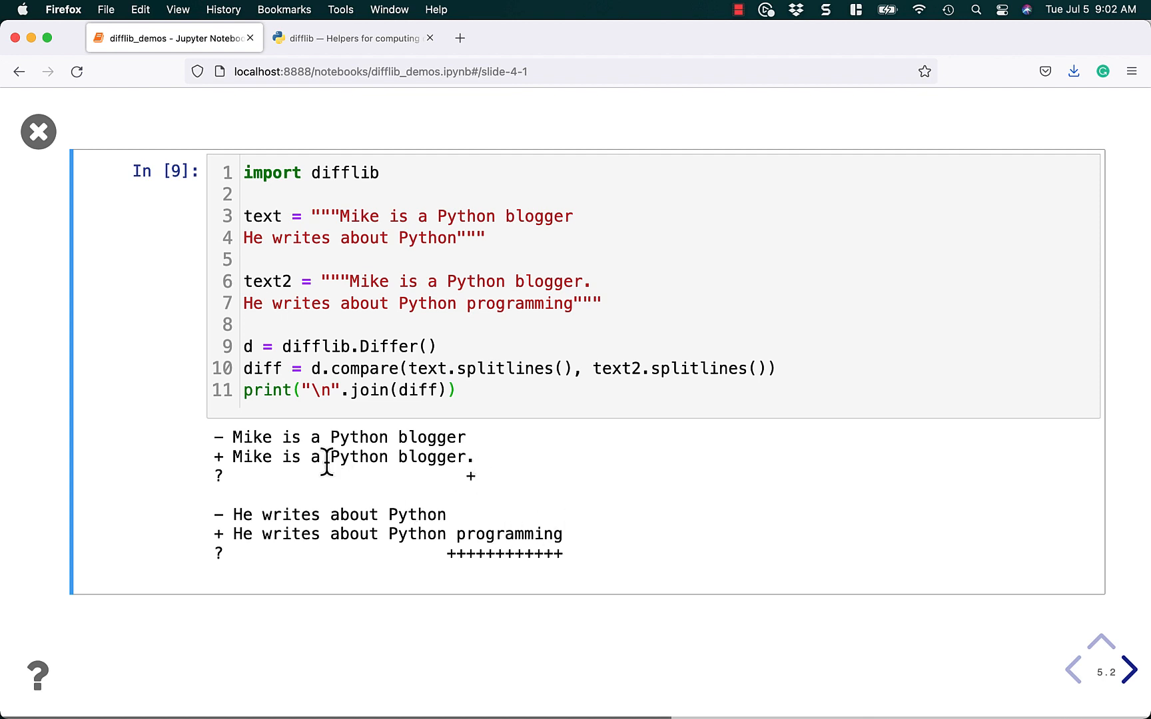
pyautogui.moveTo(455, 300)
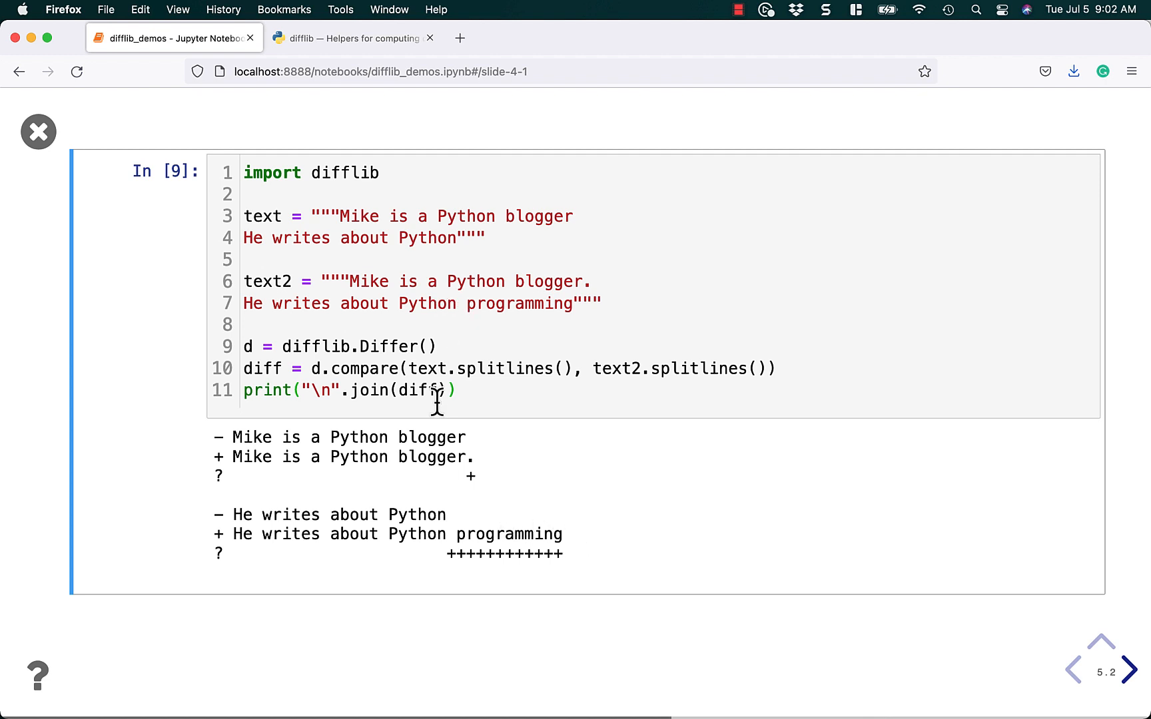
pyautogui.moveTo(452, 238)
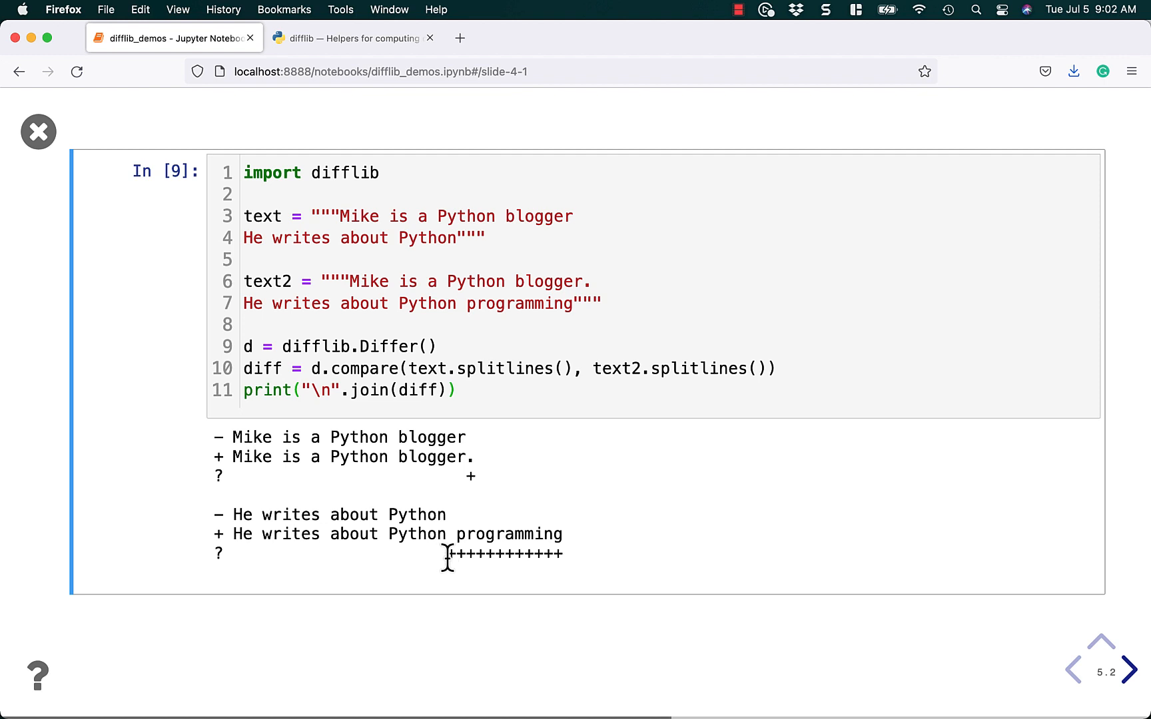
pyautogui.moveTo(448, 553); pyautogui.dragTo(563, 552)
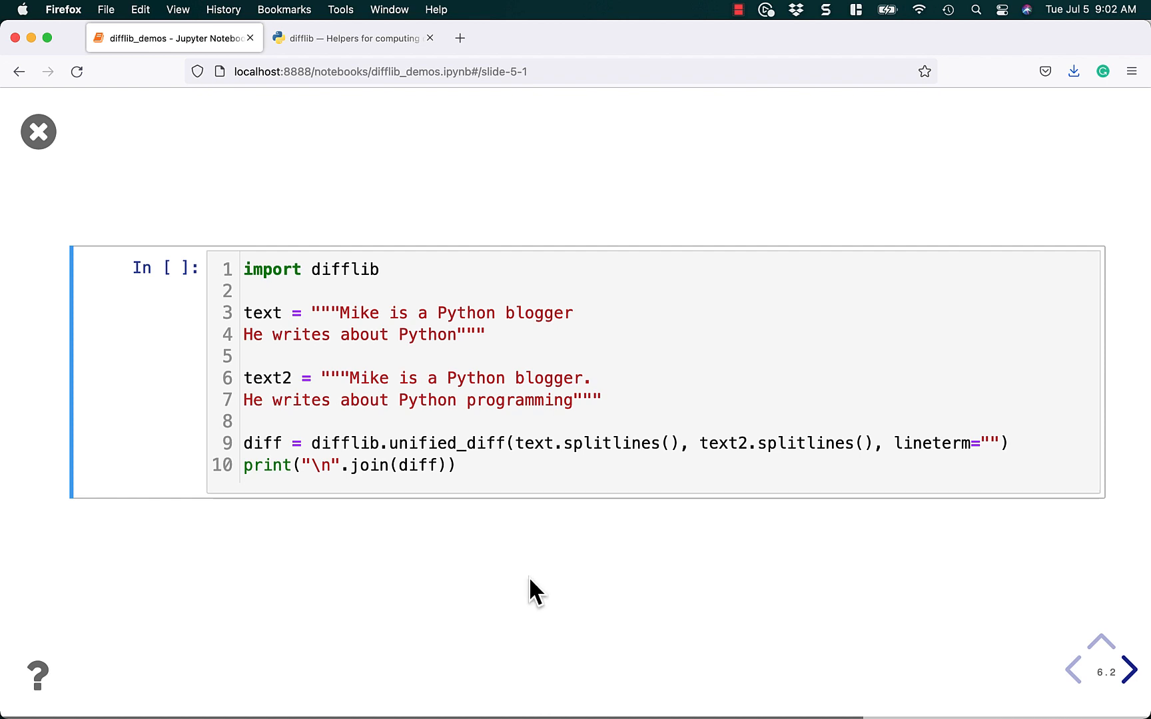
# Step: Run the unified_diff cell to print the ---, +++ and @@ -1,2 +1,2 @@ output
pyautogui.press('shift+enter')
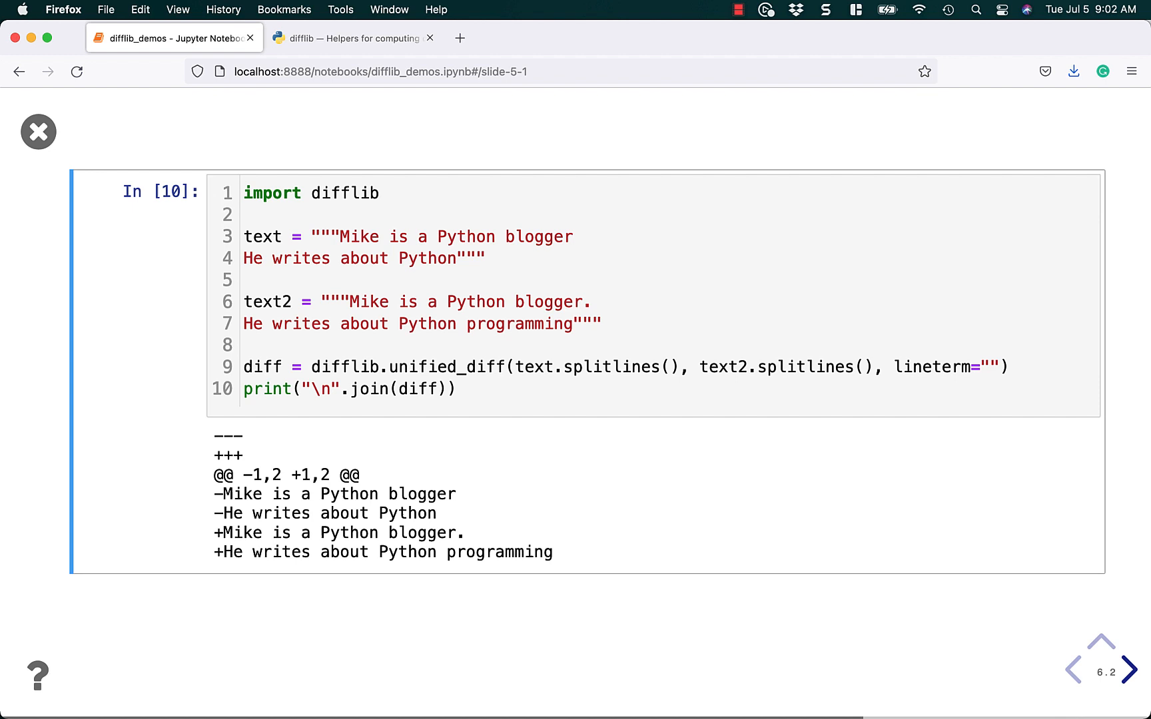
pyautogui.moveTo(376, 265)
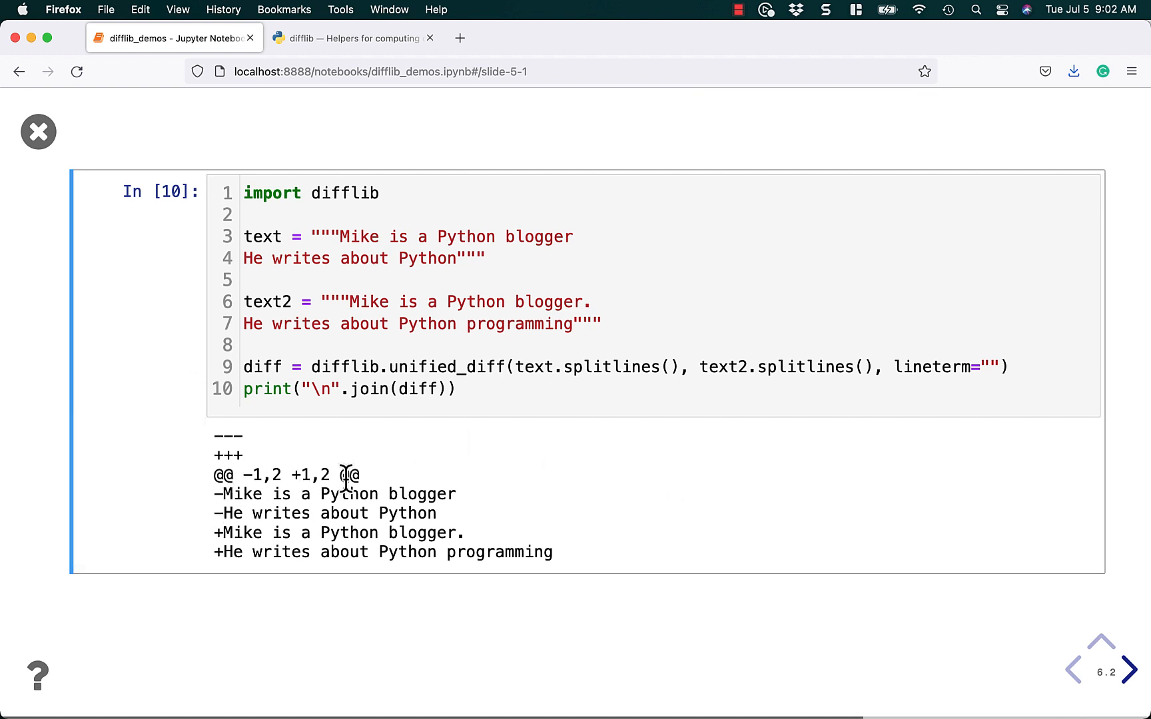
pyautogui.moveTo(262, 522)
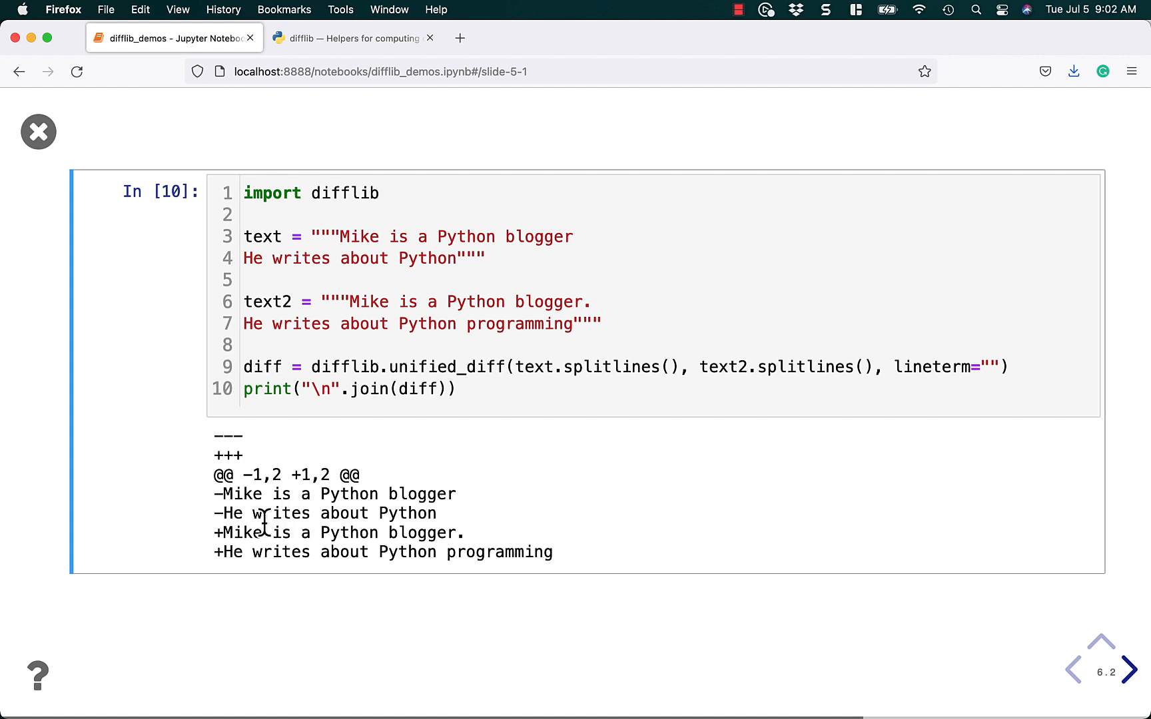
pyautogui.moveTo(326, 583)
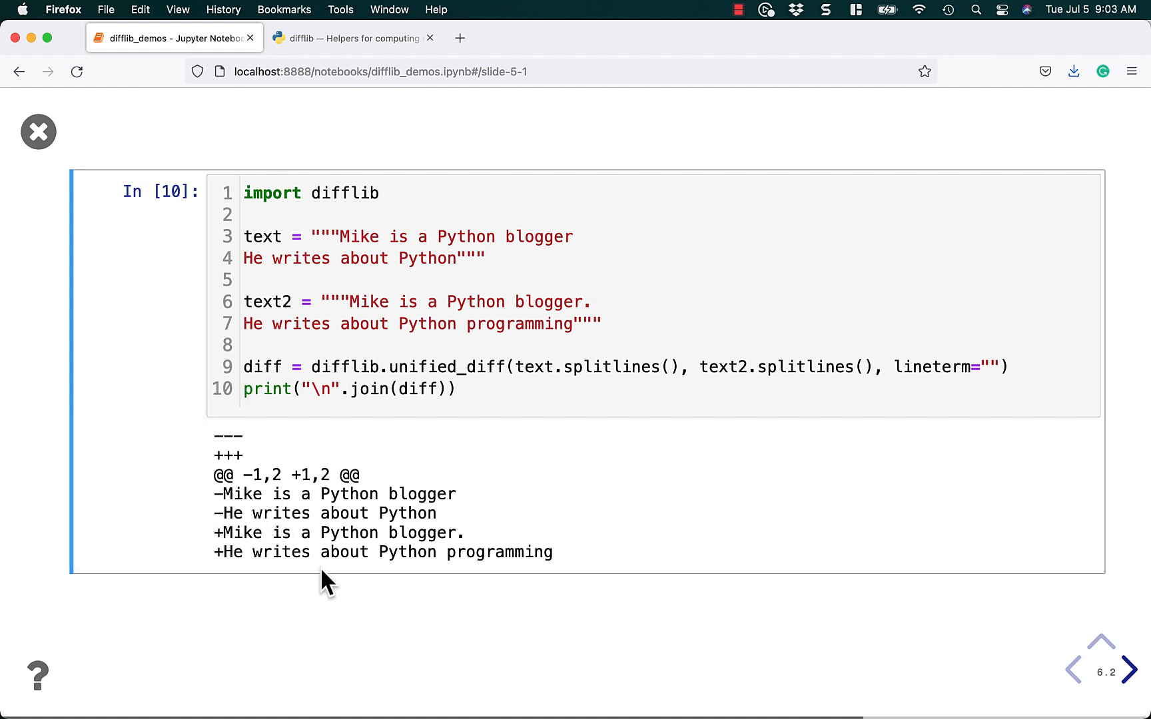
pyautogui.moveTo(352, 506)
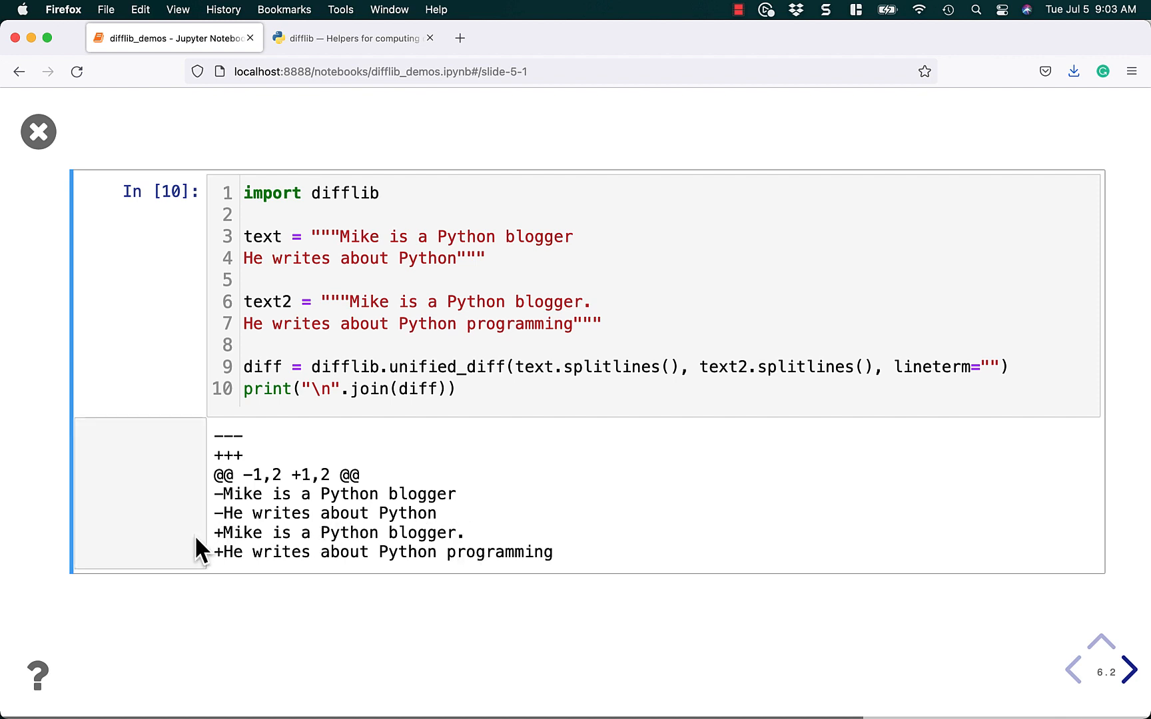
pyautogui.moveTo(459, 588)
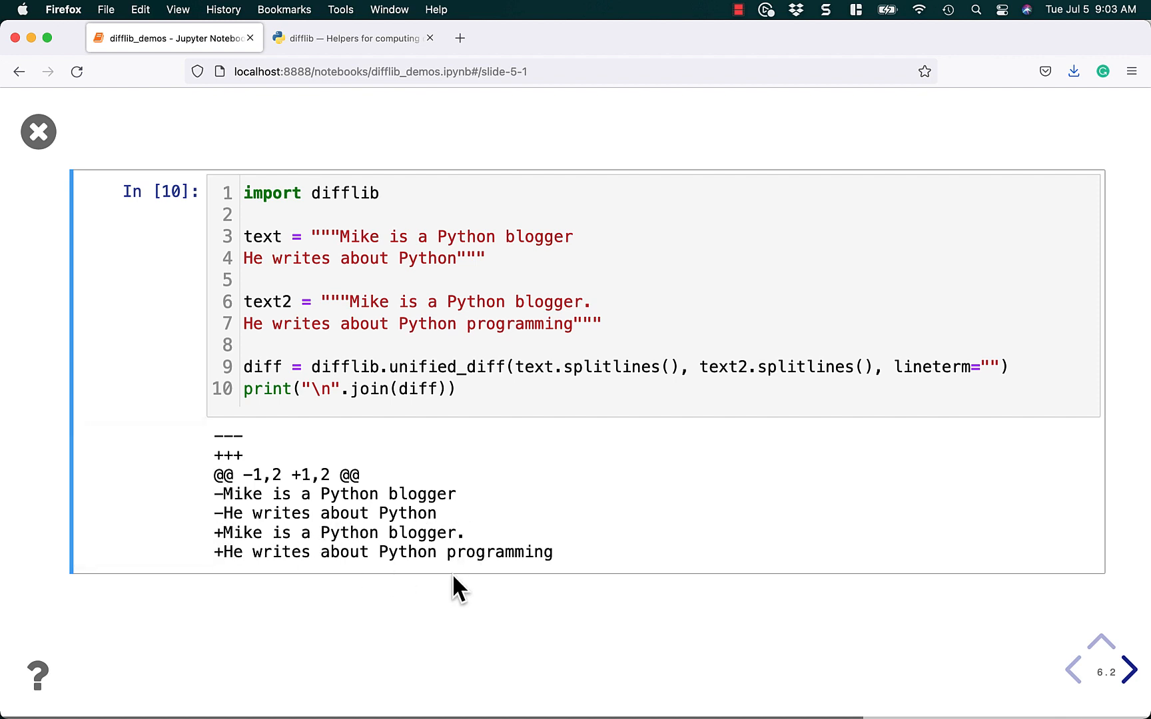
pyautogui.moveTo(326, 540)
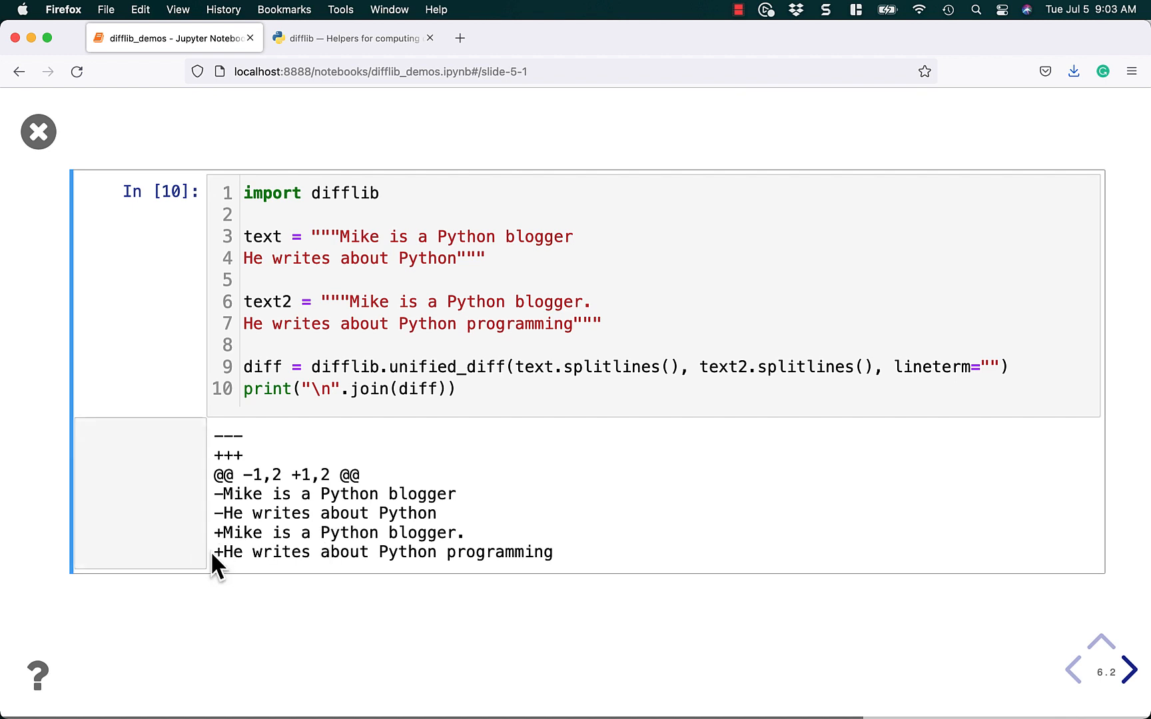
pyautogui.moveTo(470, 551)
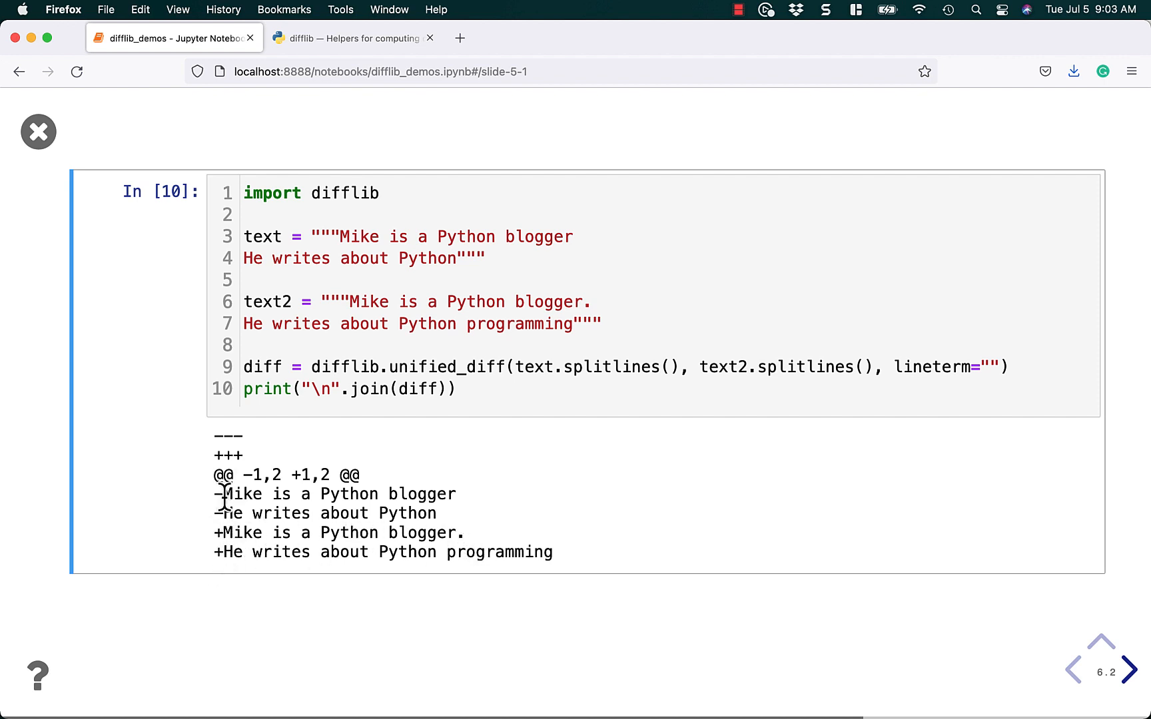
pyautogui.moveTo(359, 455)
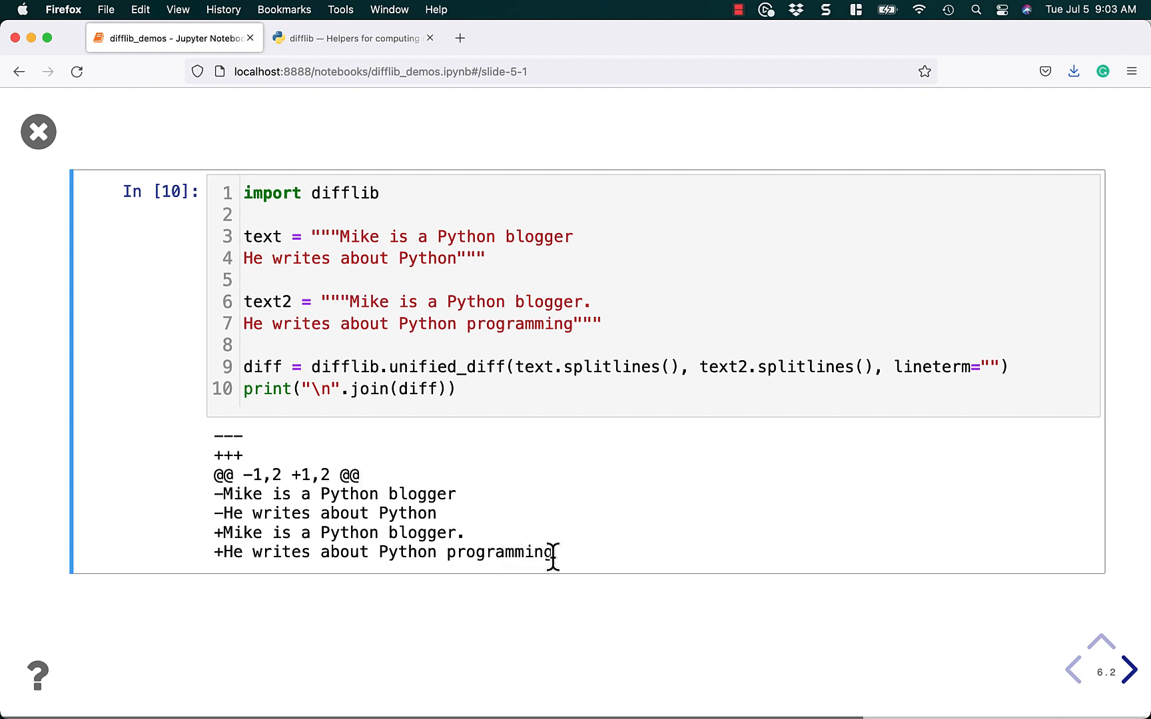
pyautogui.moveTo(549, 583)
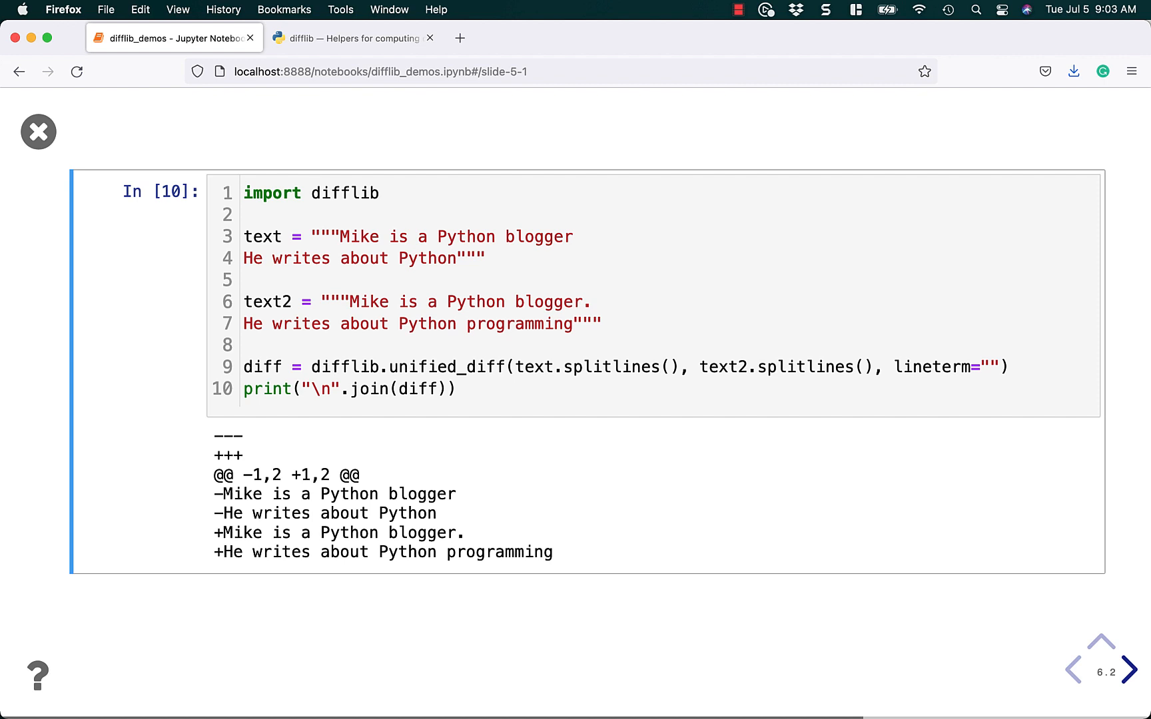
pyautogui.moveTo(541, 579)
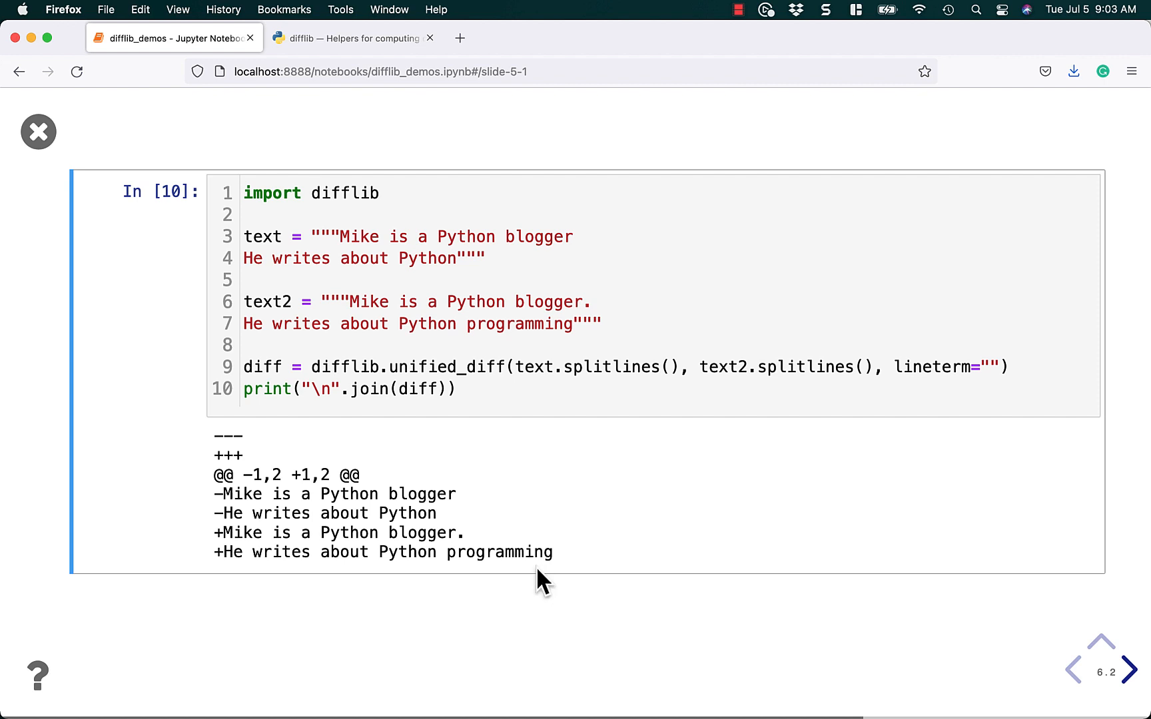
# Step: Advance from the unified diff output to the Getting an HTML Diff section slide
pyautogui.click(1132, 669)
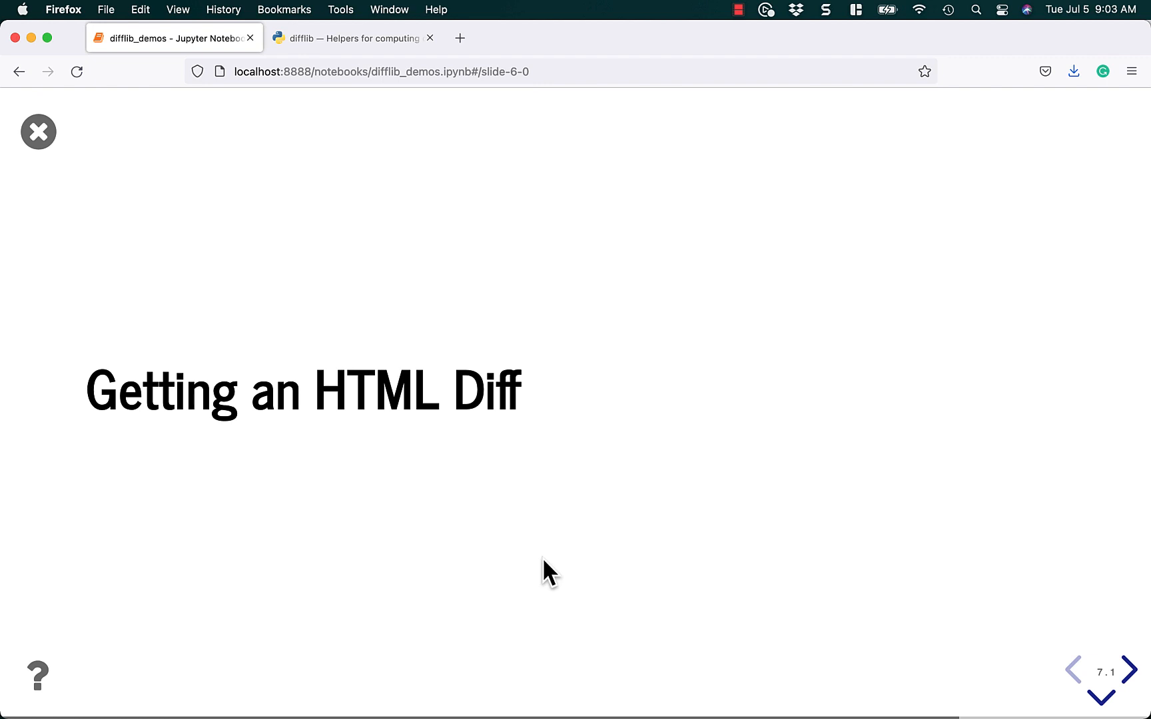
# Step: Move down to the unrun HtmlDiff make_table code slide
pyautogui.click(1119, 673)
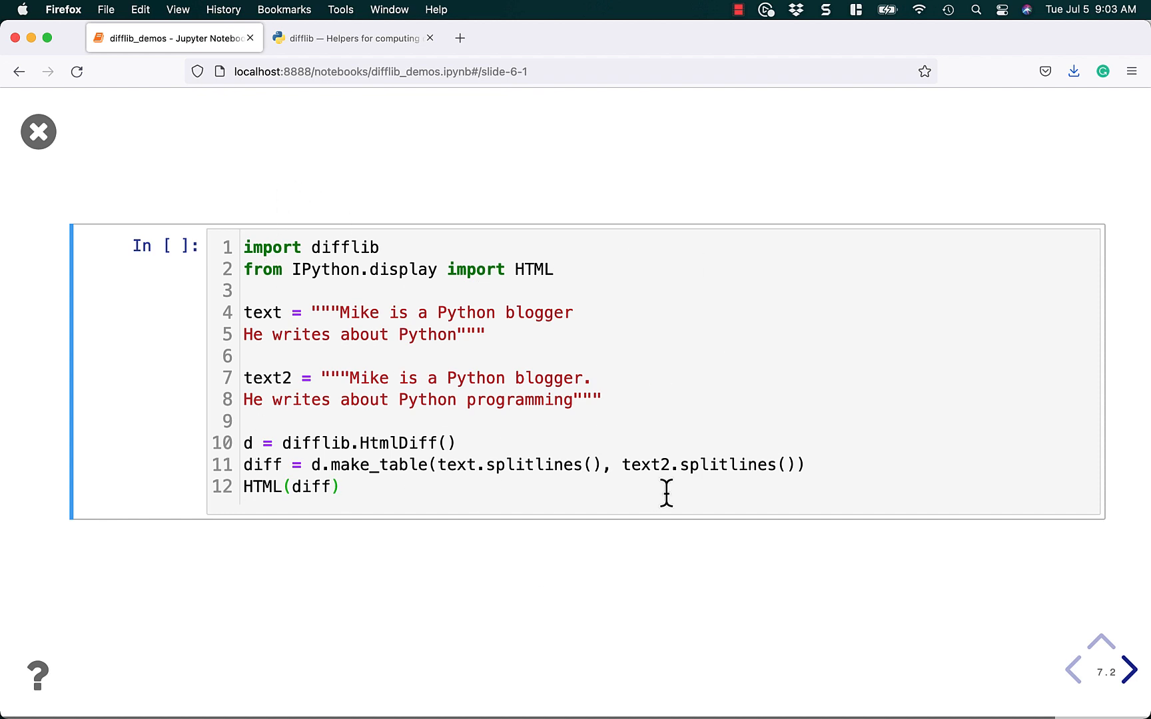
pyautogui.moveTo(293, 279)
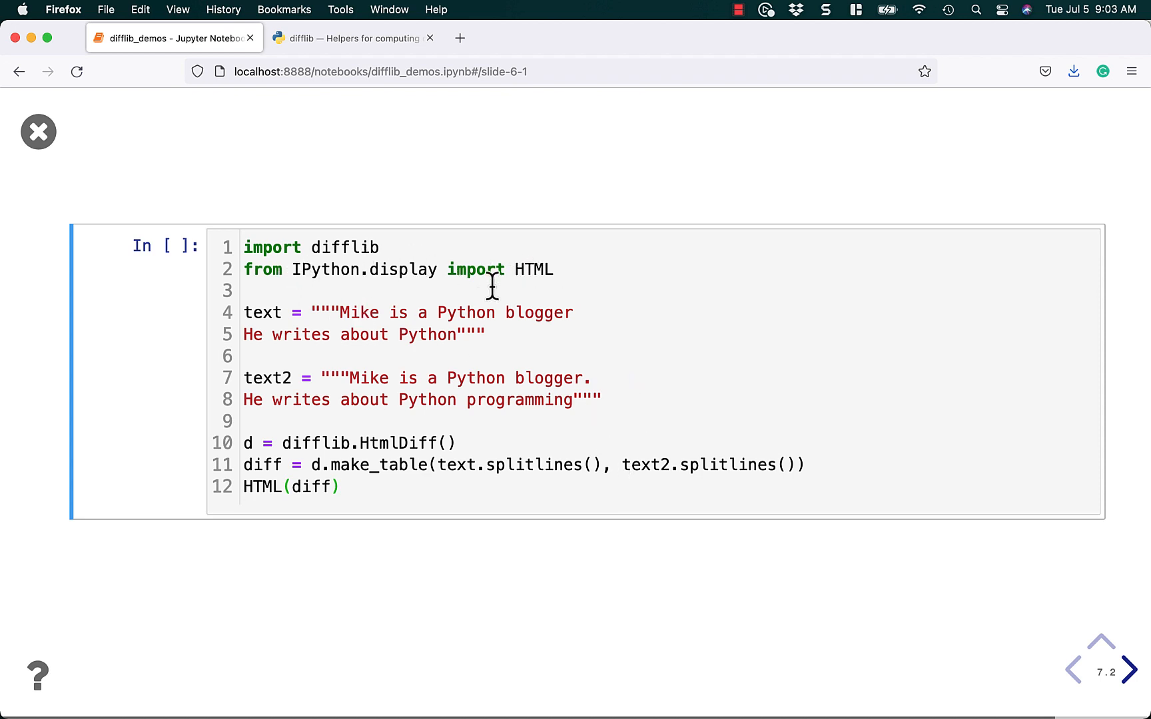
pyautogui.moveTo(539, 268)
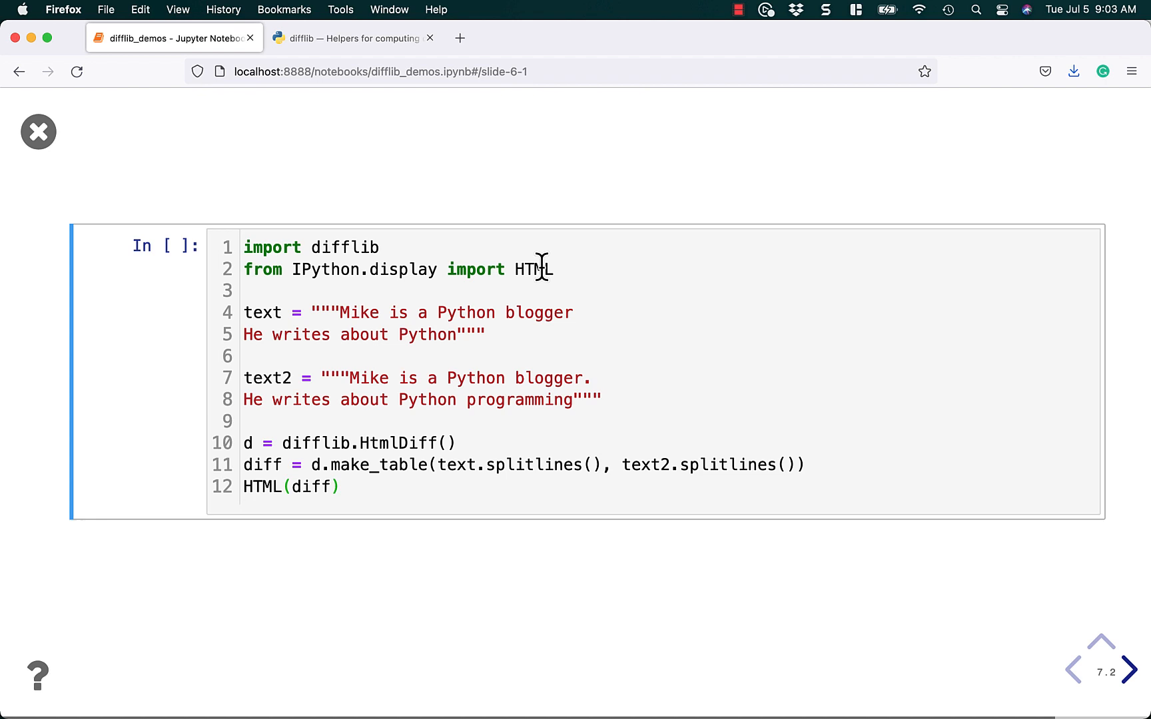
pyautogui.moveTo(263, 499)
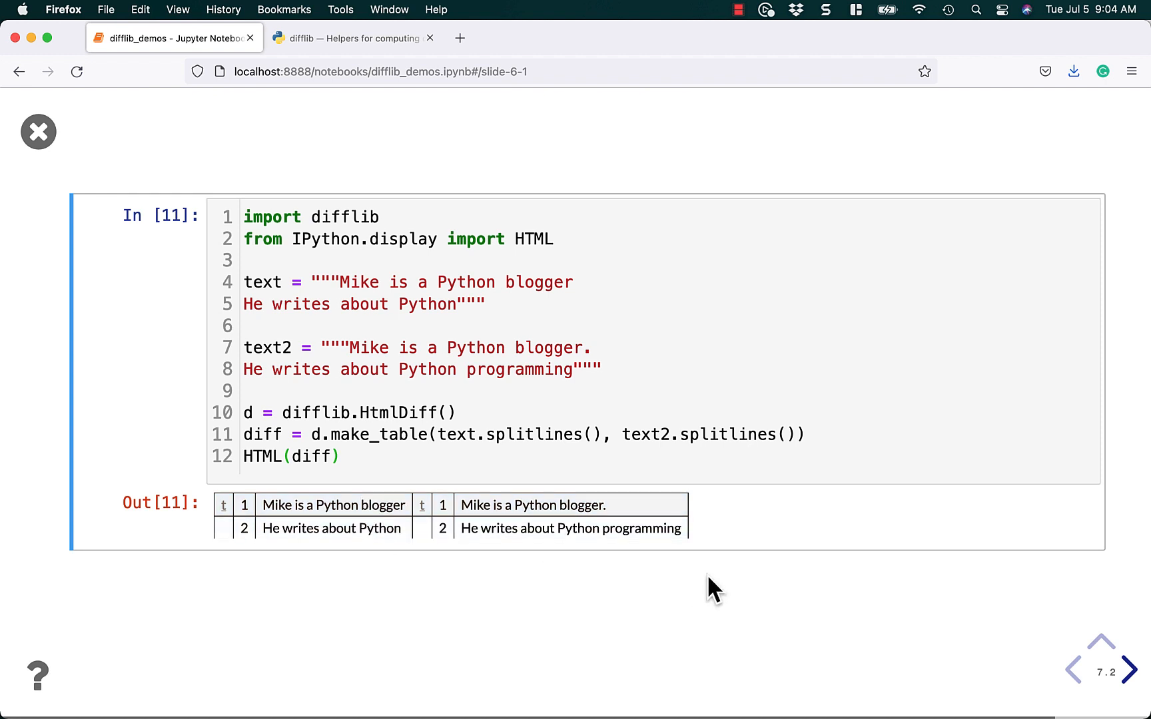
pyautogui.moveTo(698, 598)
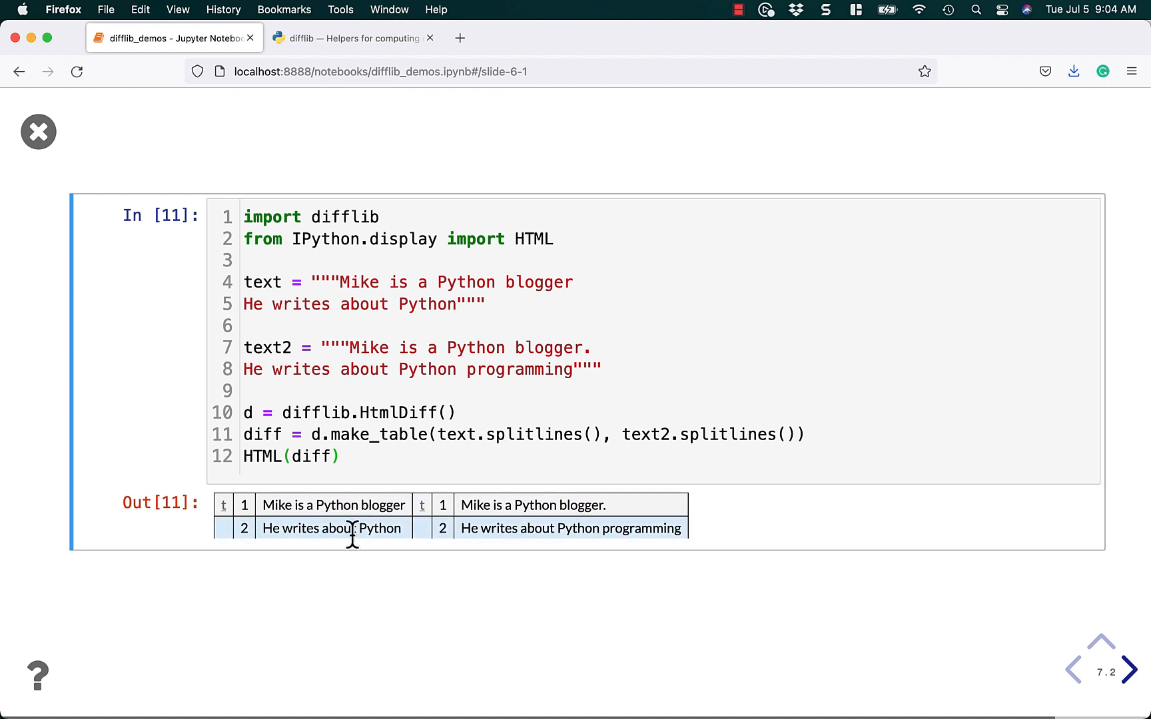
pyautogui.moveTo(346, 551)
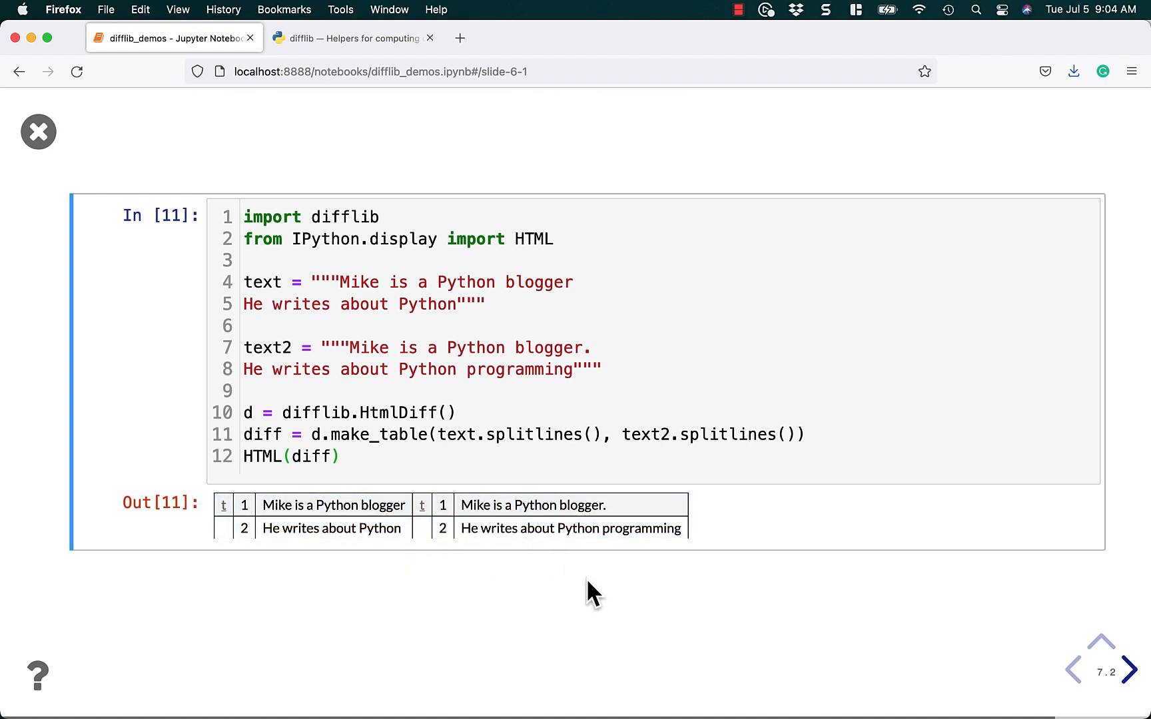
pyautogui.moveTo(609, 621)
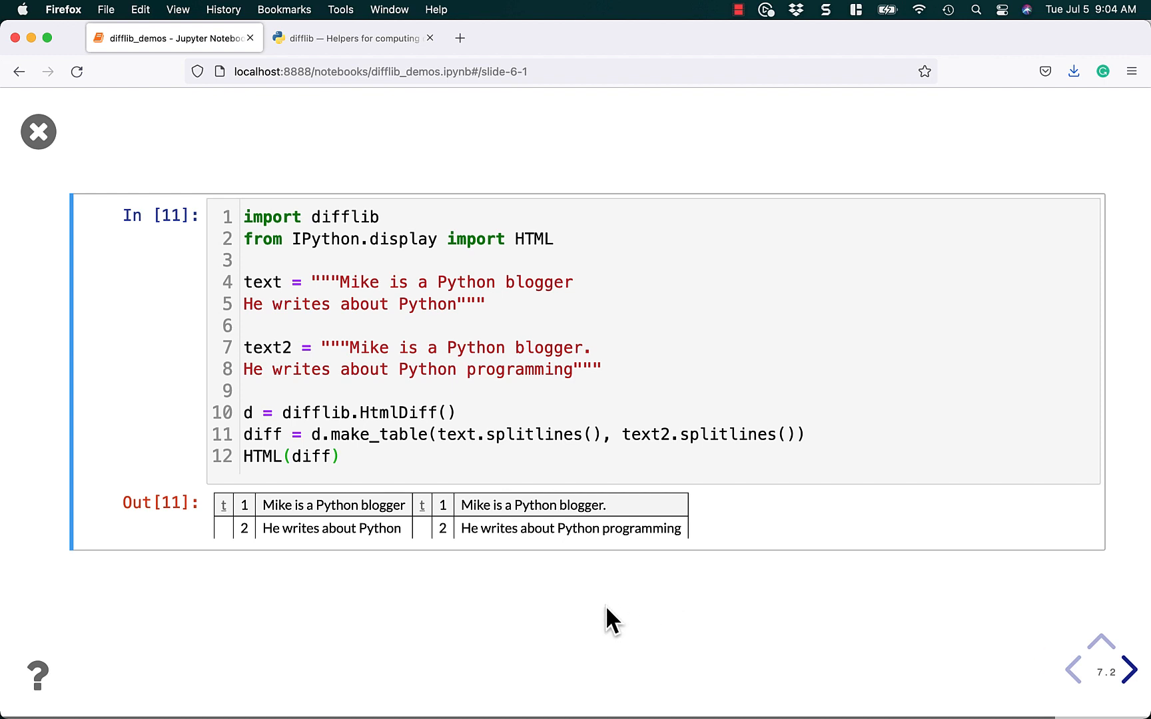
# Step: Advance to the closing Wrapping Up slide summarizing the four difflib topics
pyautogui.click(1124, 670)
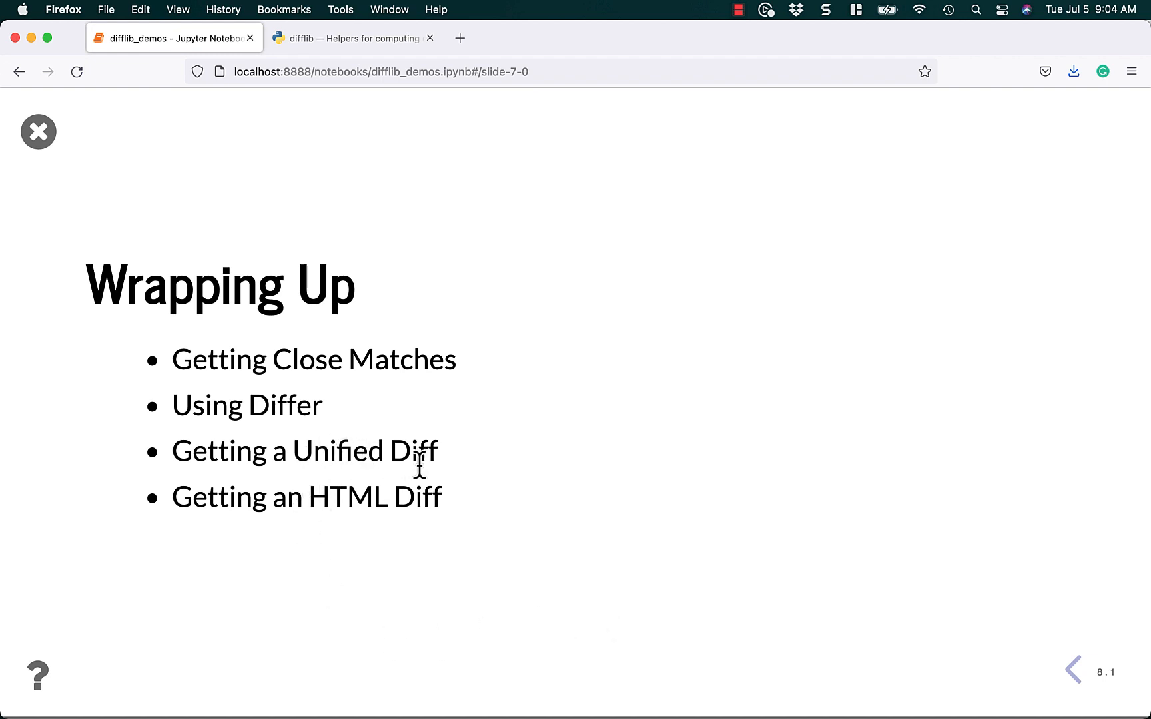
pyautogui.moveTo(514, 534)
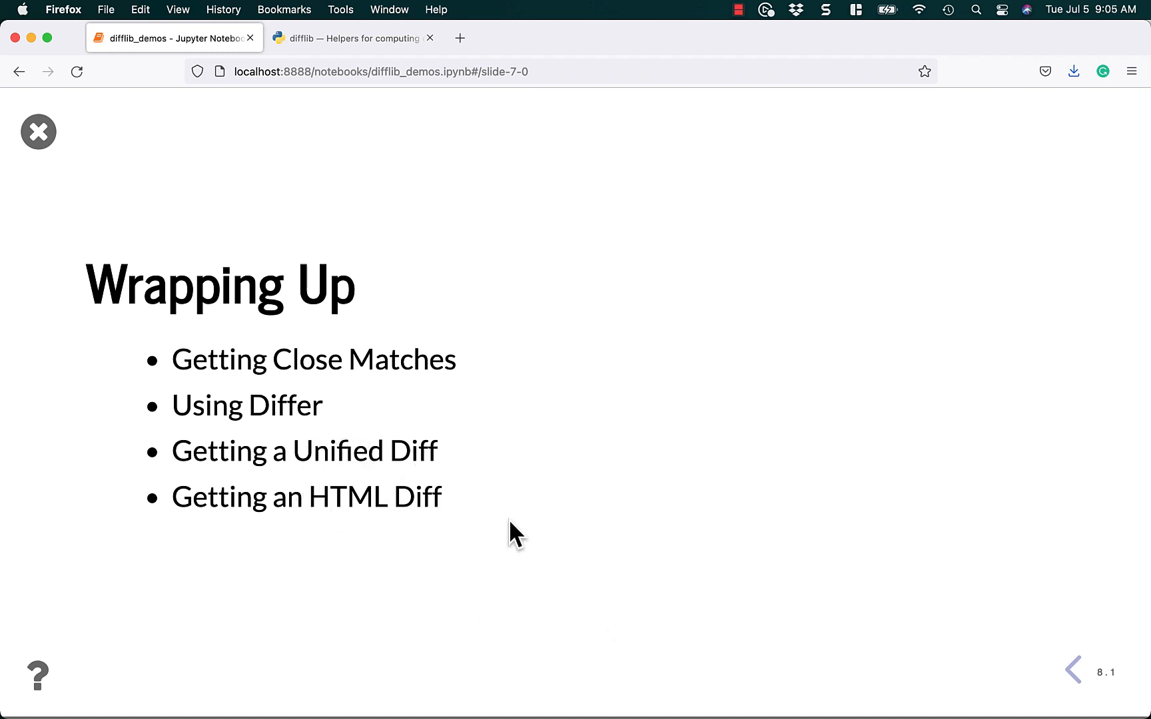
pyautogui.click(352, 37)
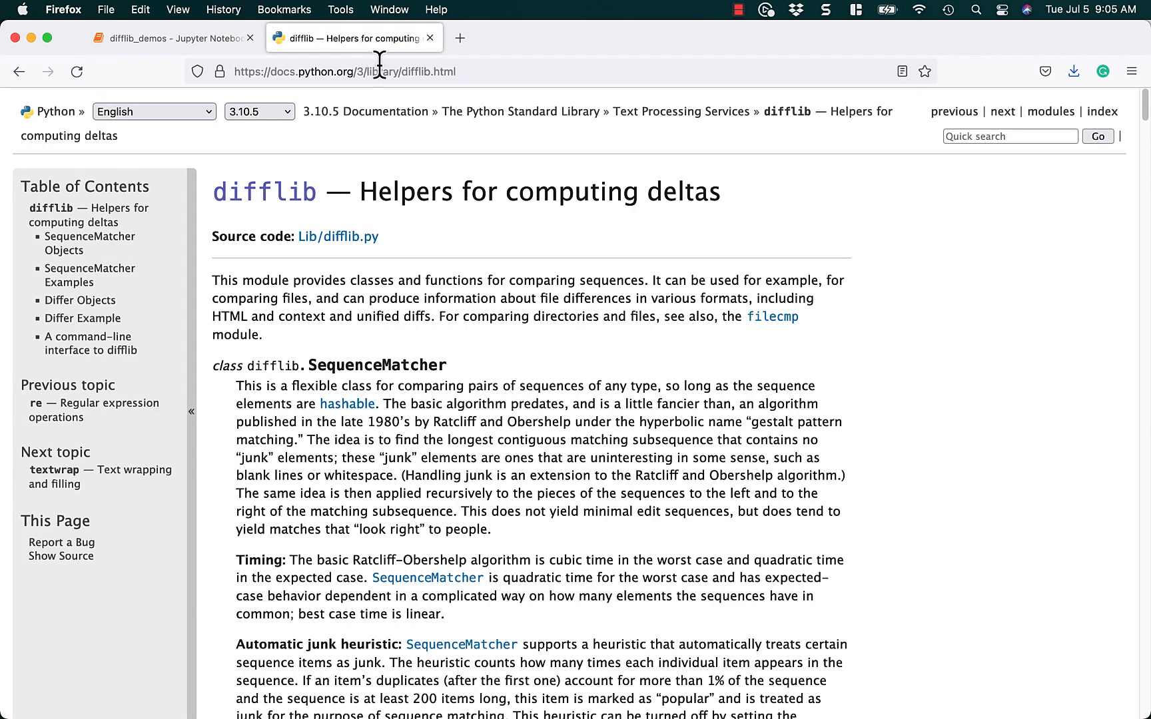
pyautogui.scroll(-3)
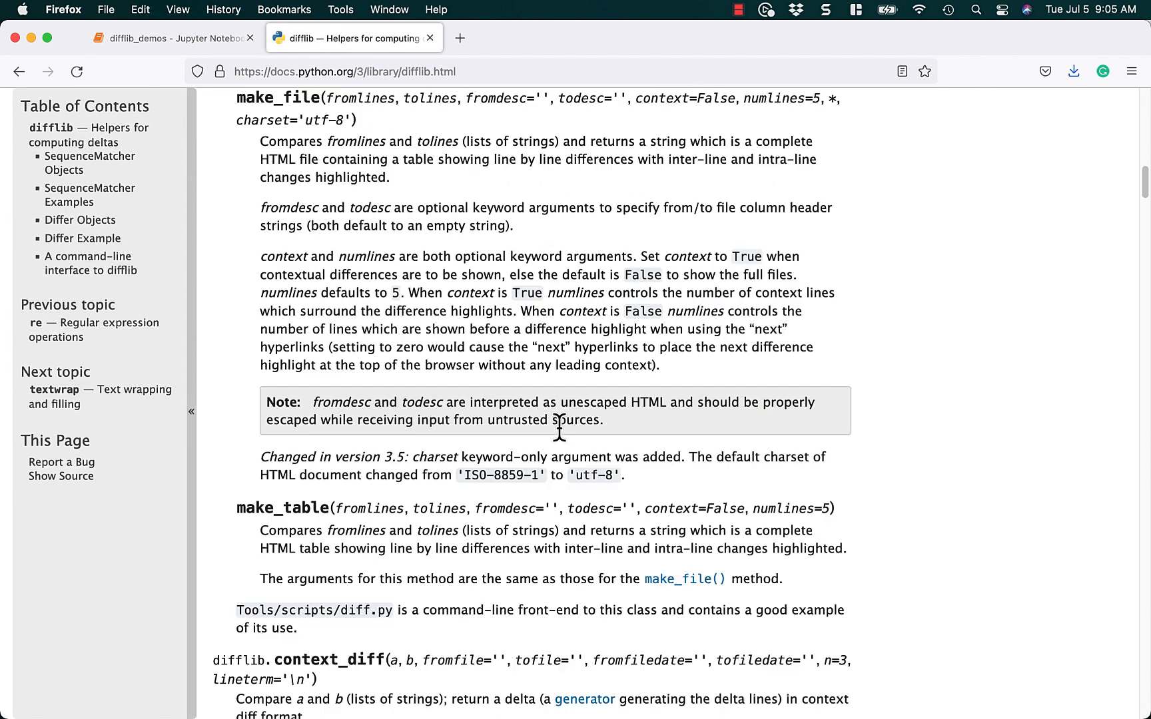
pyautogui.scroll(-3)
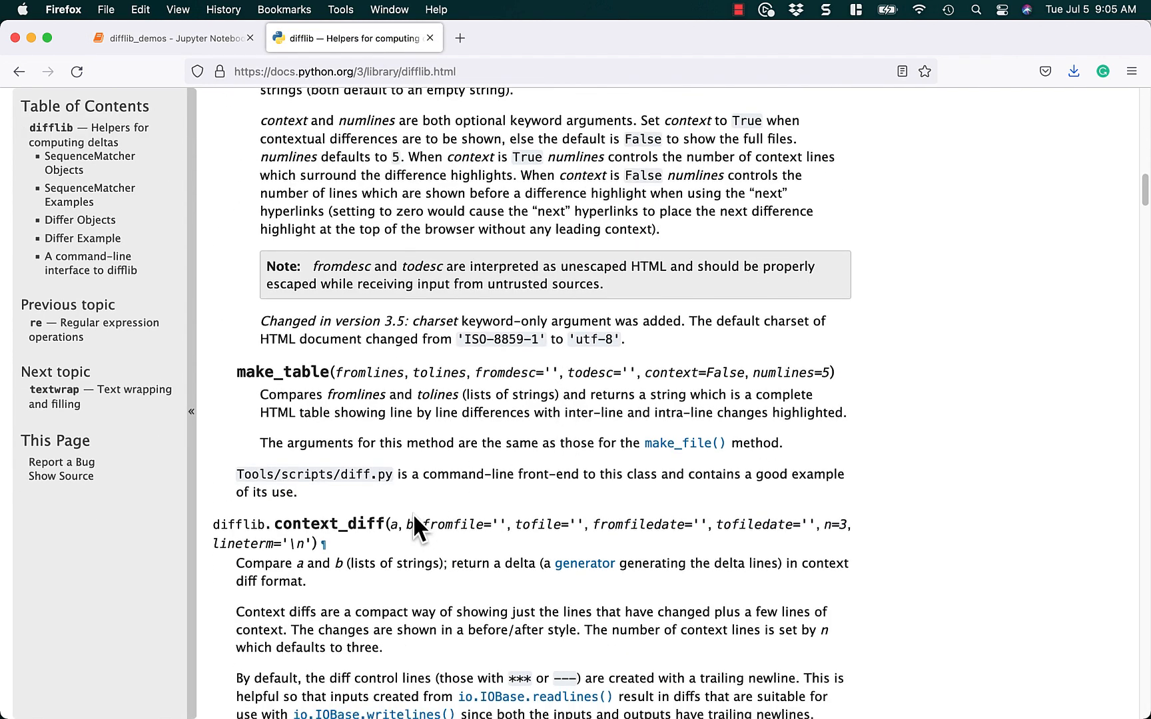
pyautogui.moveTo(175, 58)
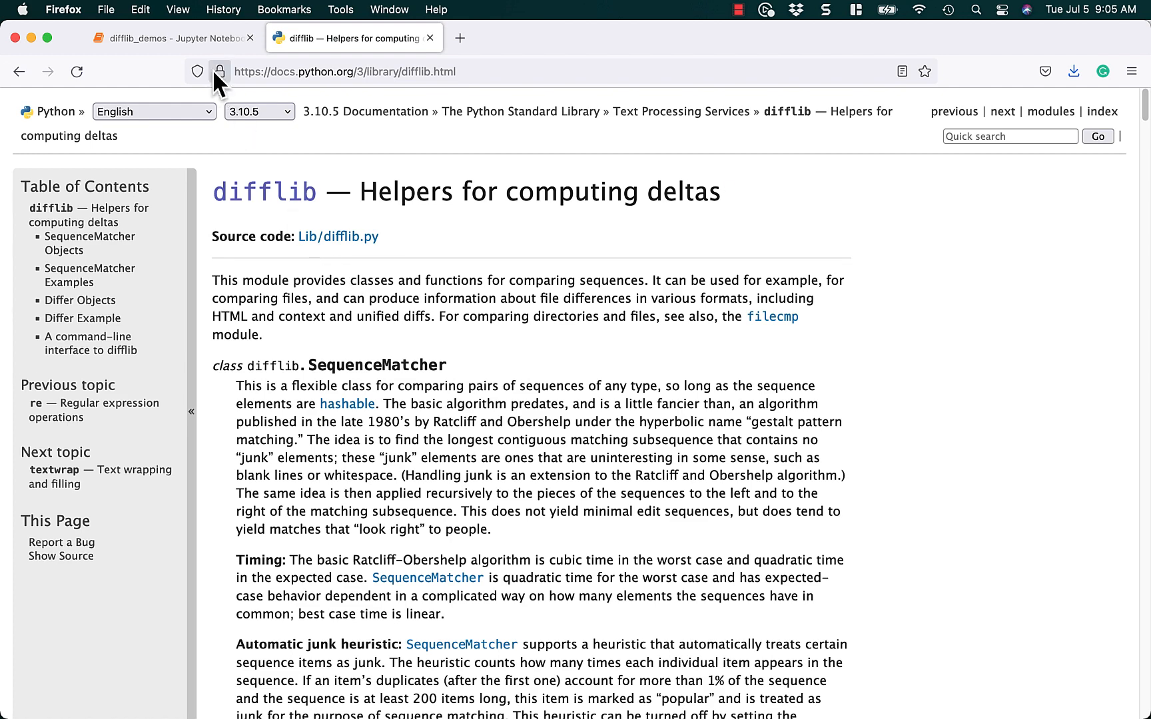
pyautogui.click(172, 37)
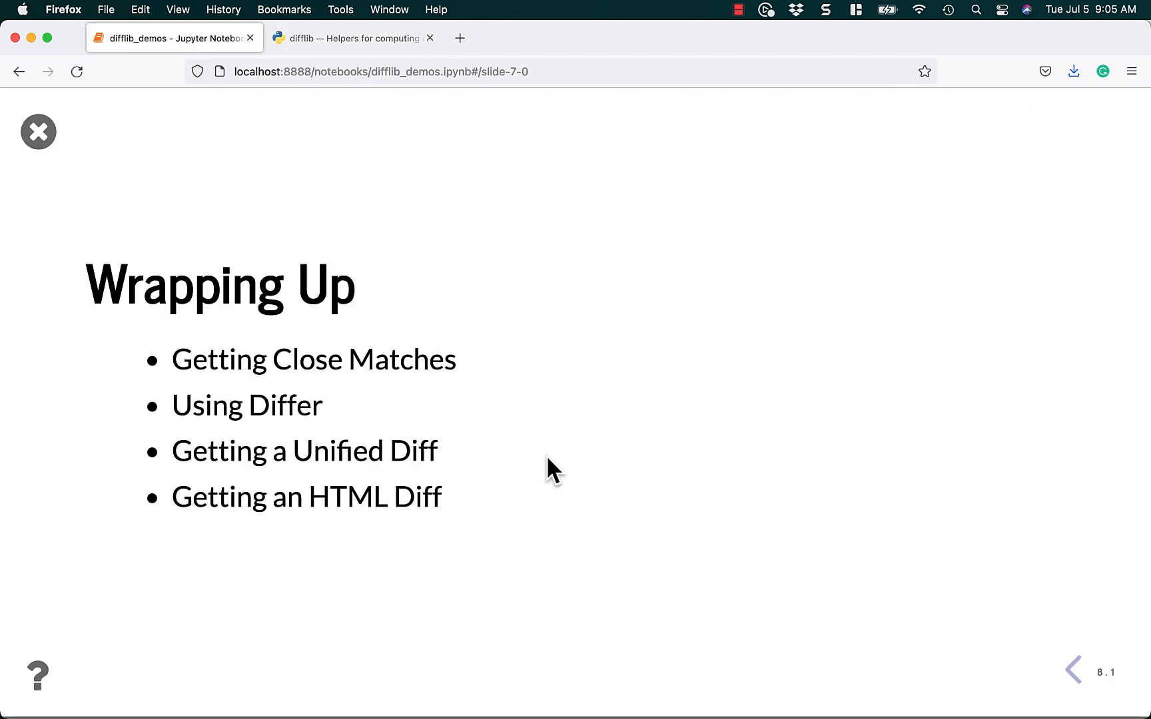